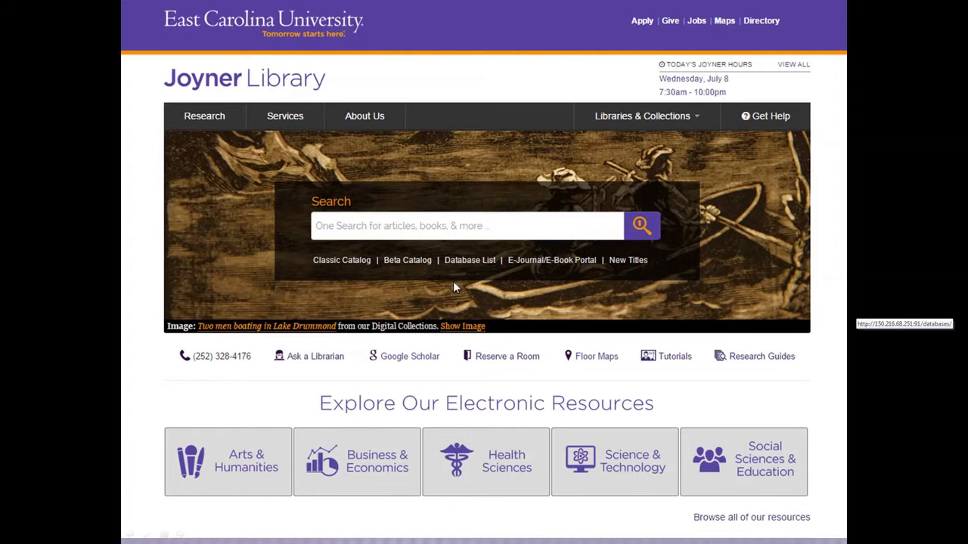
{"action": "mouse_move", "coordinate": [458, 267]}
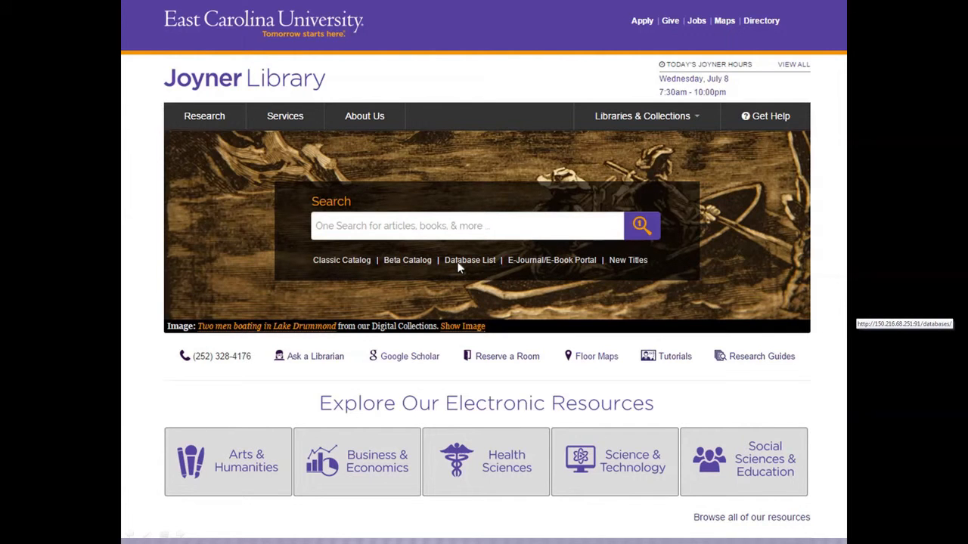
Step: Open the ECU Libraries Database List and scroll down to Browse Databases by Subject
{"action": "left_click", "coordinate": [469, 260]}
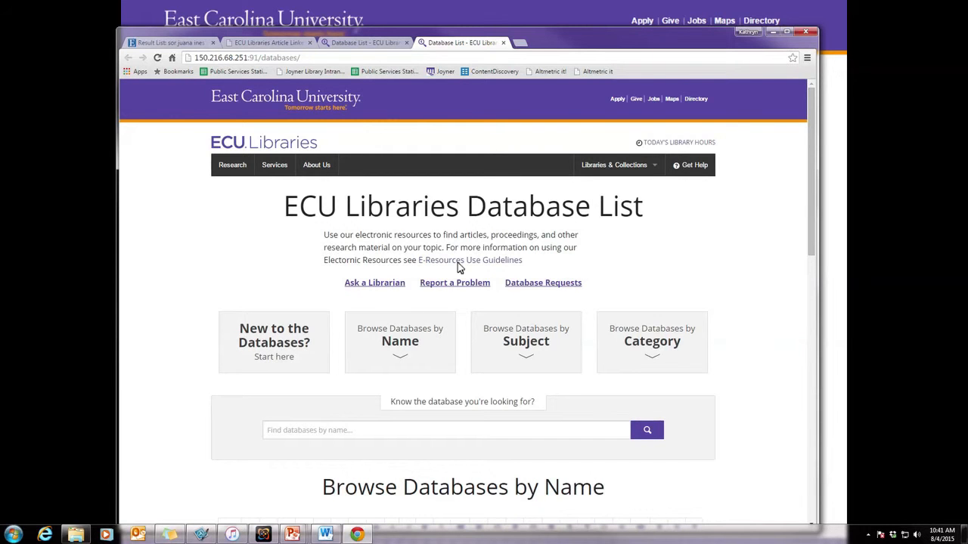
{"action": "mouse_move", "coordinate": [652, 344]}
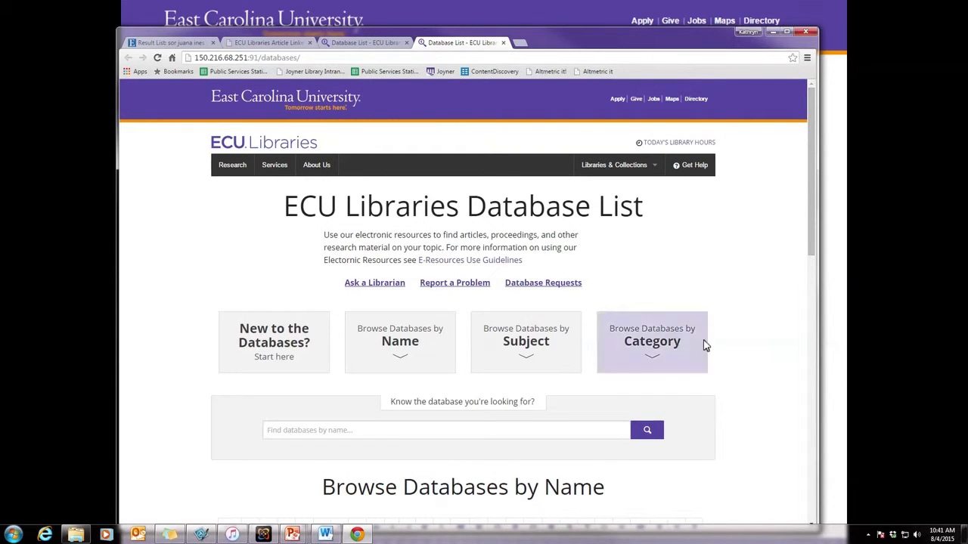
{"action": "scroll", "scroll_direction": "down", "scroll_amount": 3}
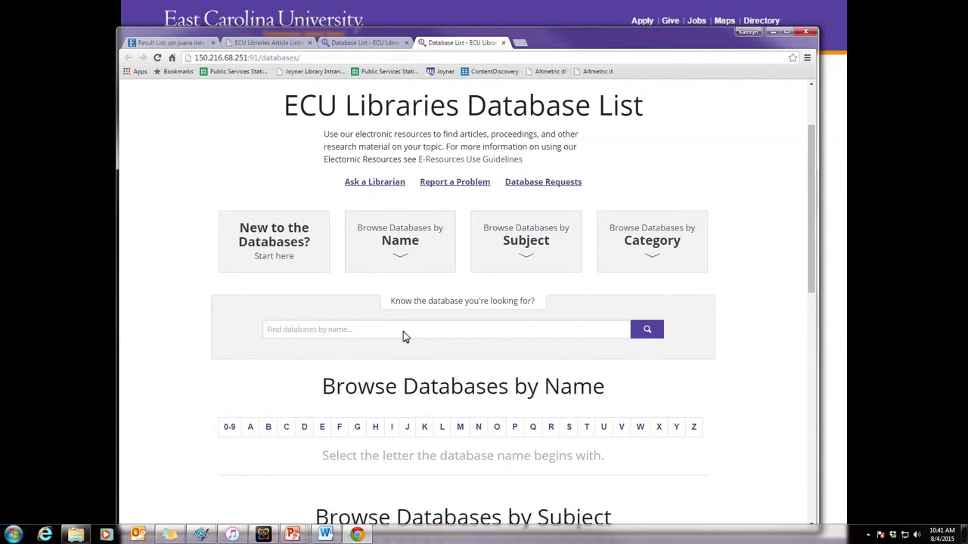
{"action": "mouse_move", "coordinate": [469, 348]}
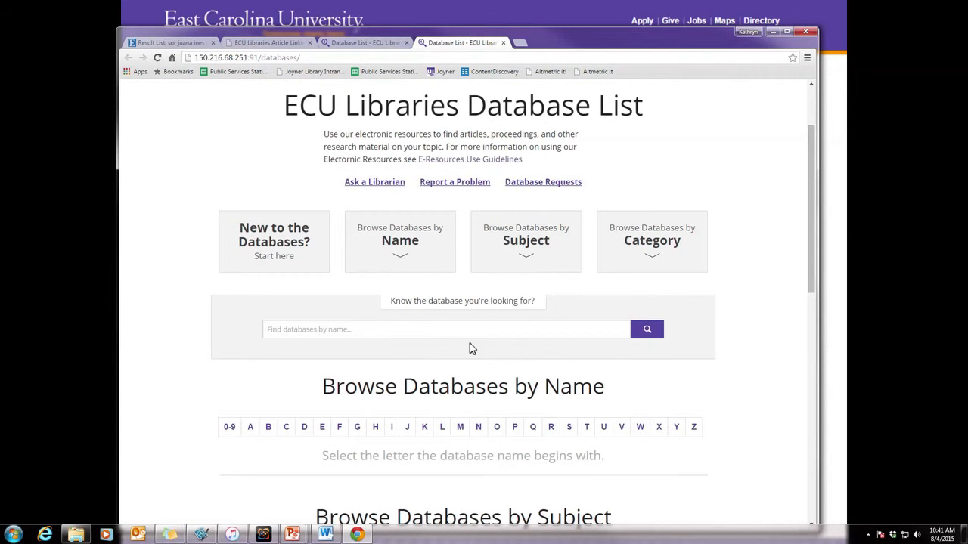
{"action": "scroll", "scroll_direction": "down", "scroll_amount": 3}
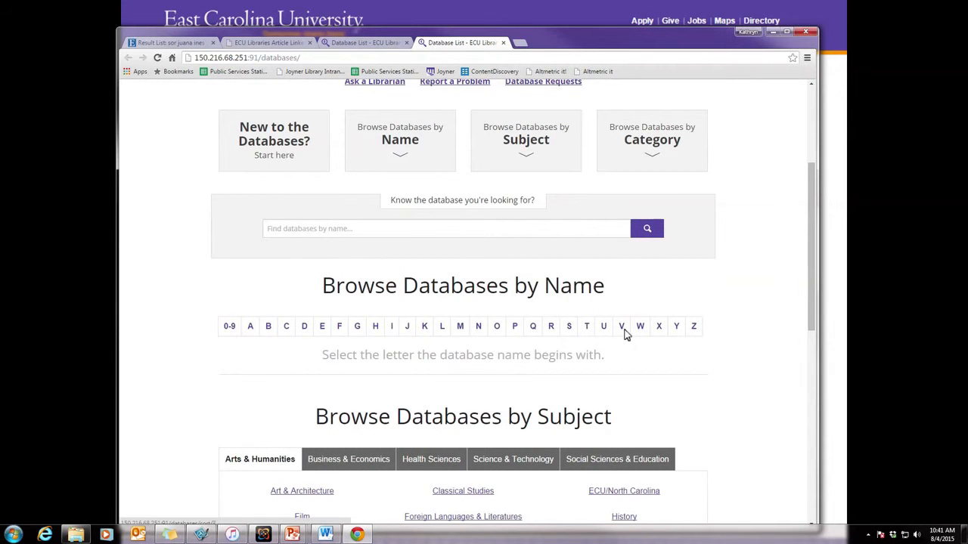
{"action": "mouse_move", "coordinate": [748, 374]}
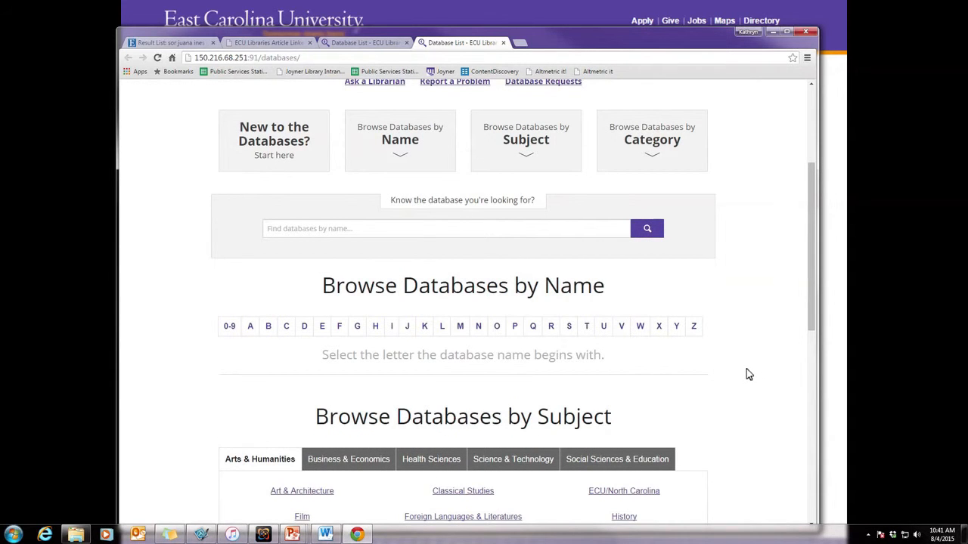
{"action": "scroll", "scroll_direction": "down", "scroll_amount": 3}
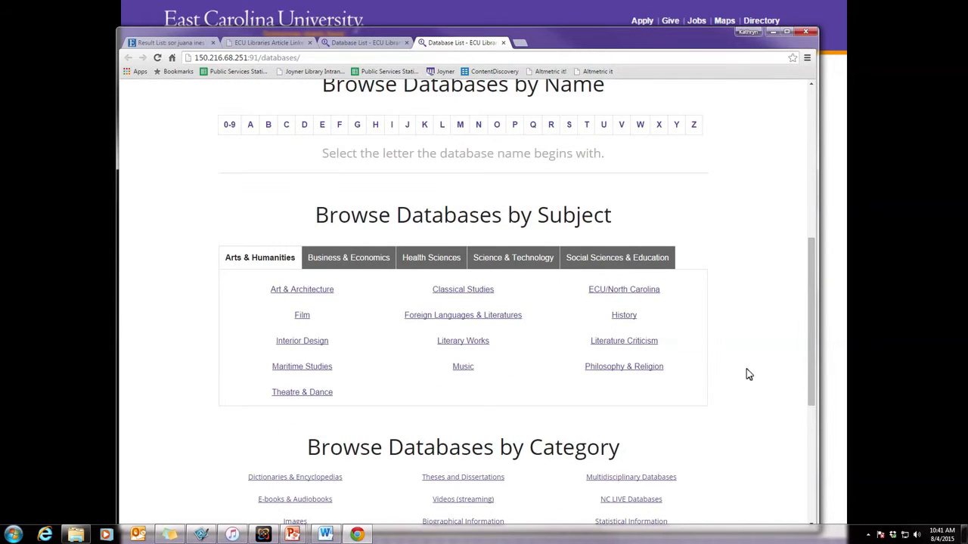
{"action": "mouse_move", "coordinate": [463, 315]}
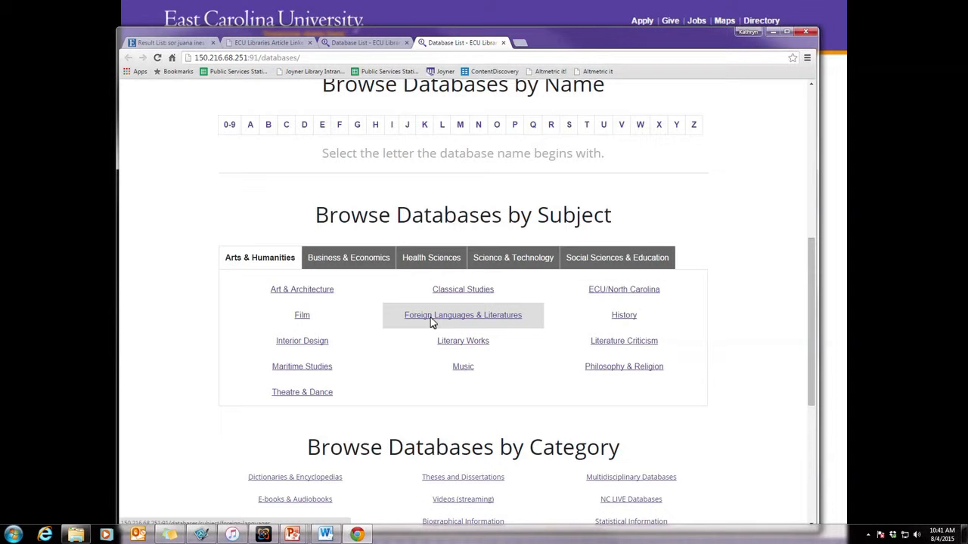
Step: Open MLA International Bibliography from the Foreign Languages & Literatures subject list
{"action": "left_click", "coordinate": [463, 316]}
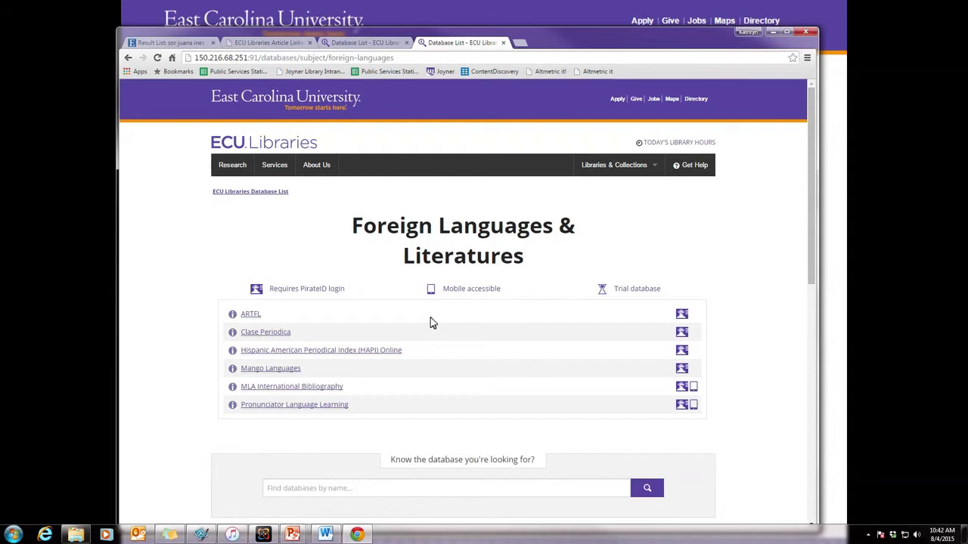
{"action": "mouse_move", "coordinate": [316, 334]}
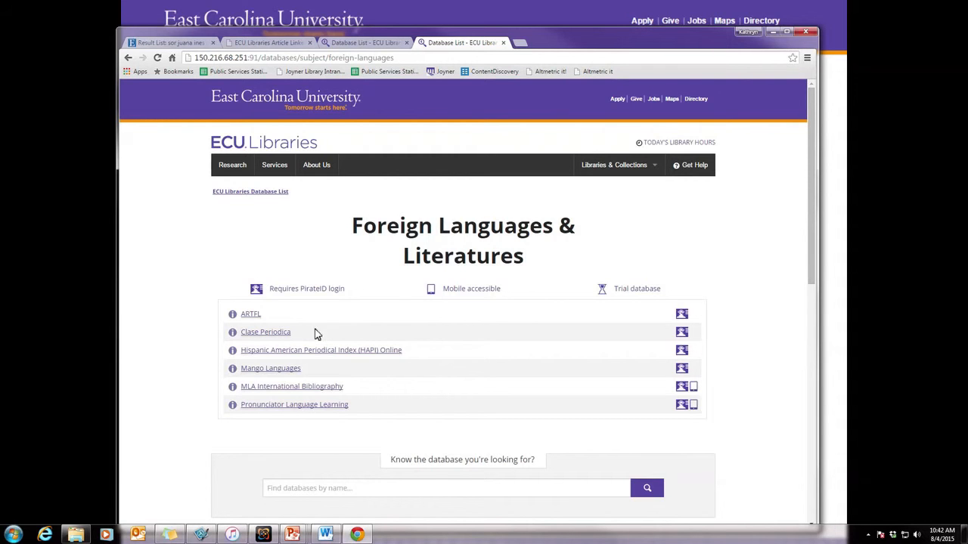
{"action": "mouse_move", "coordinate": [180, 338]}
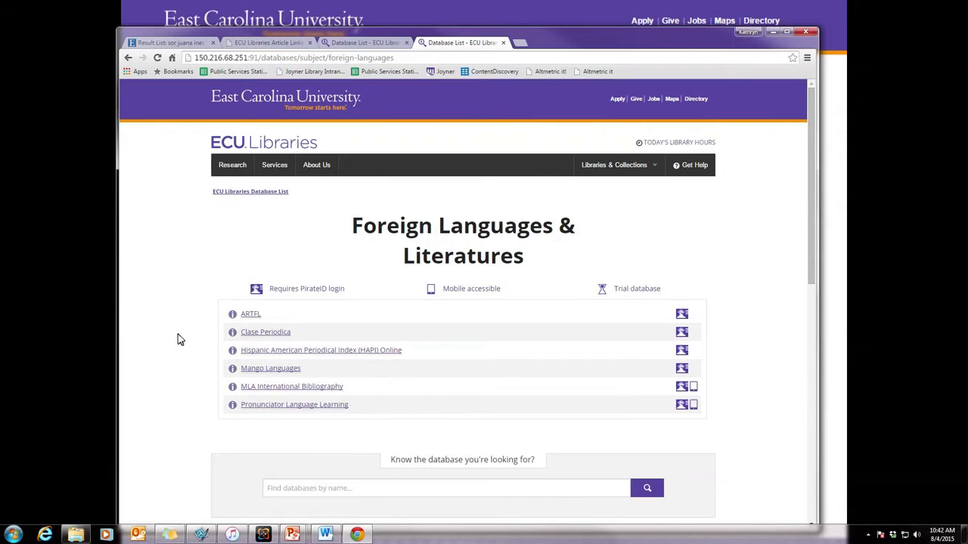
{"action": "mouse_move", "coordinate": [189, 346]}
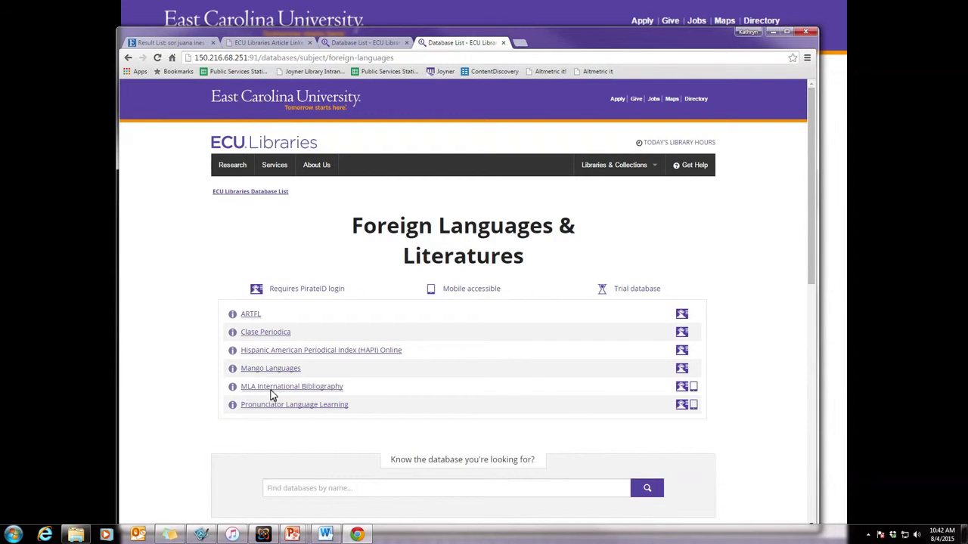
{"action": "mouse_move", "coordinate": [272, 393]}
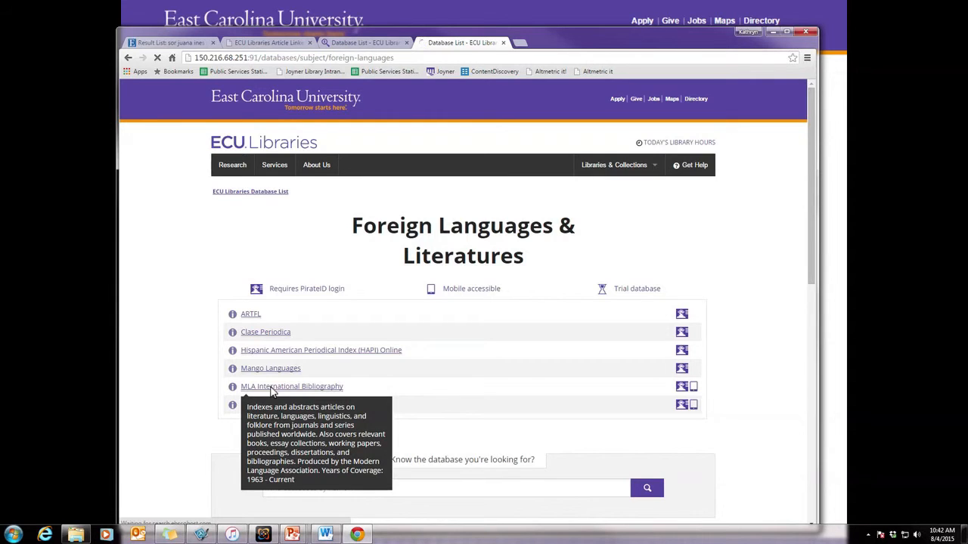
{"action": "left_click", "coordinate": [291, 386]}
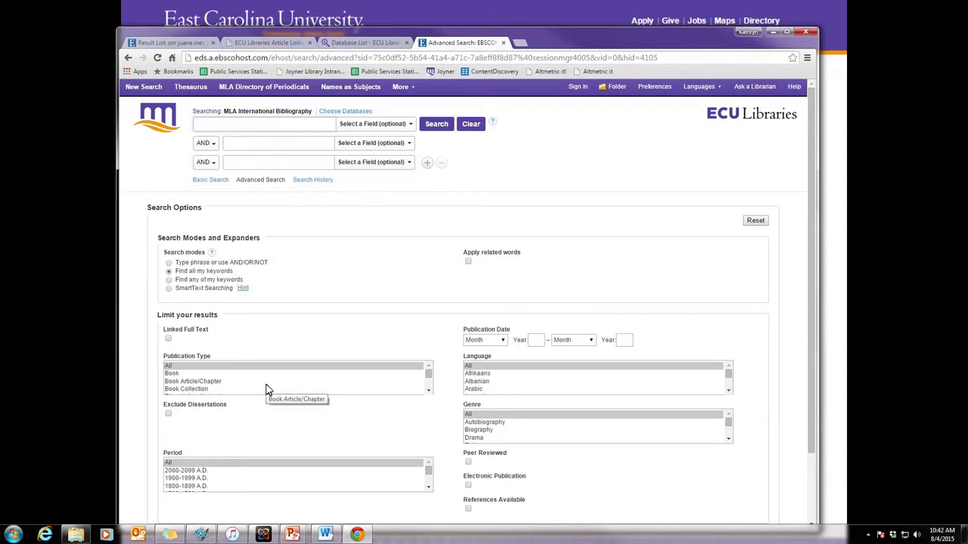
Step: Search the first box for 'sor juana ines de la cruz' using the suggestion
{"action": "left_click", "coordinate": [265, 123]}
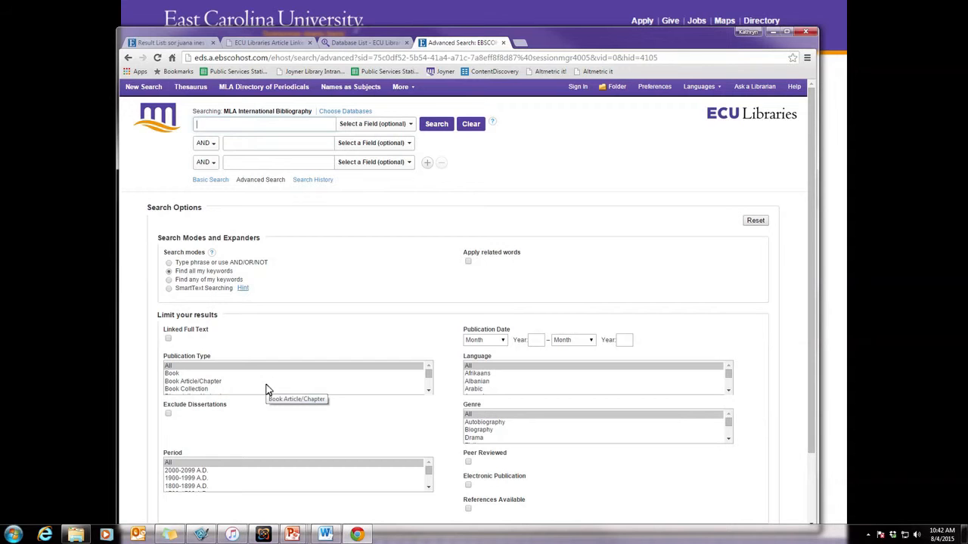
{"action": "mouse_move", "coordinate": [263, 380]}
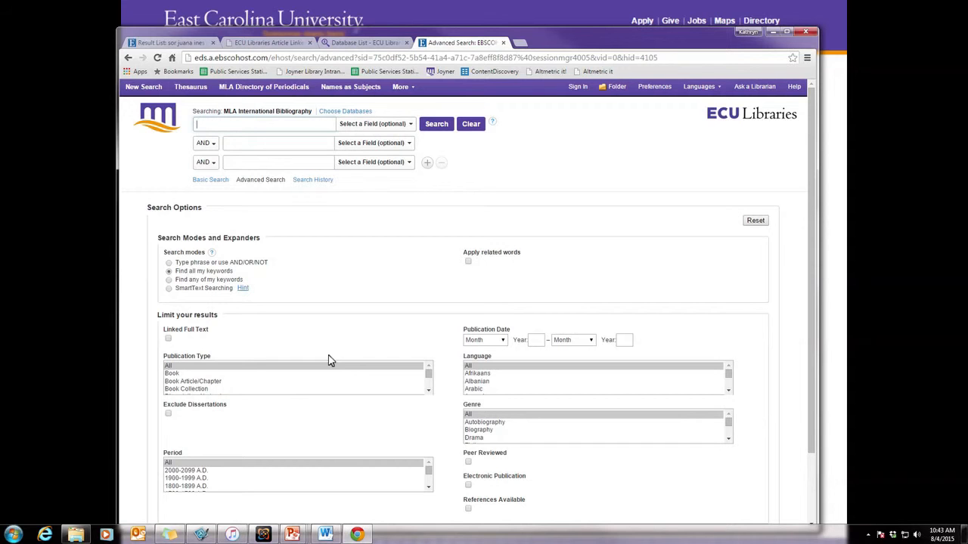
{"action": "type", "text": "so"}
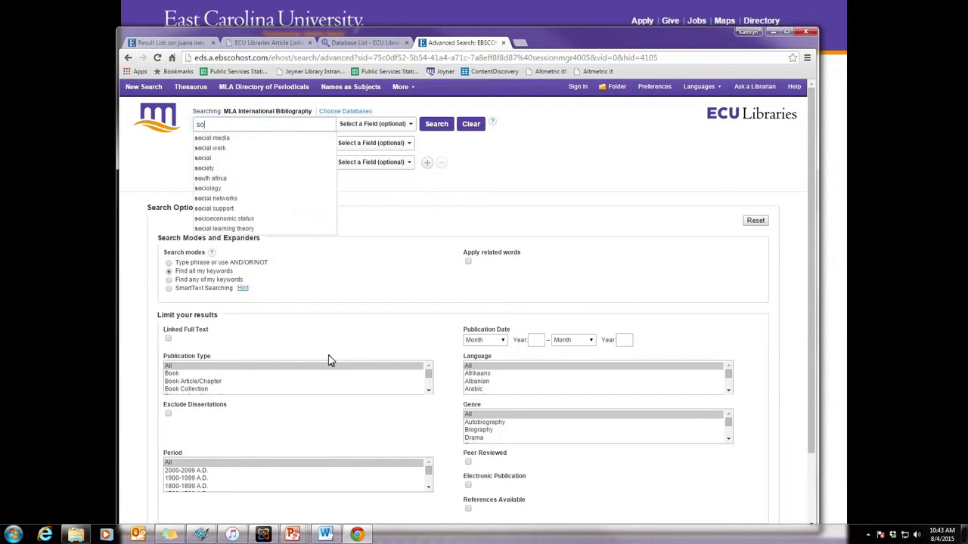
{"action": "type", "text": "sor juana"}
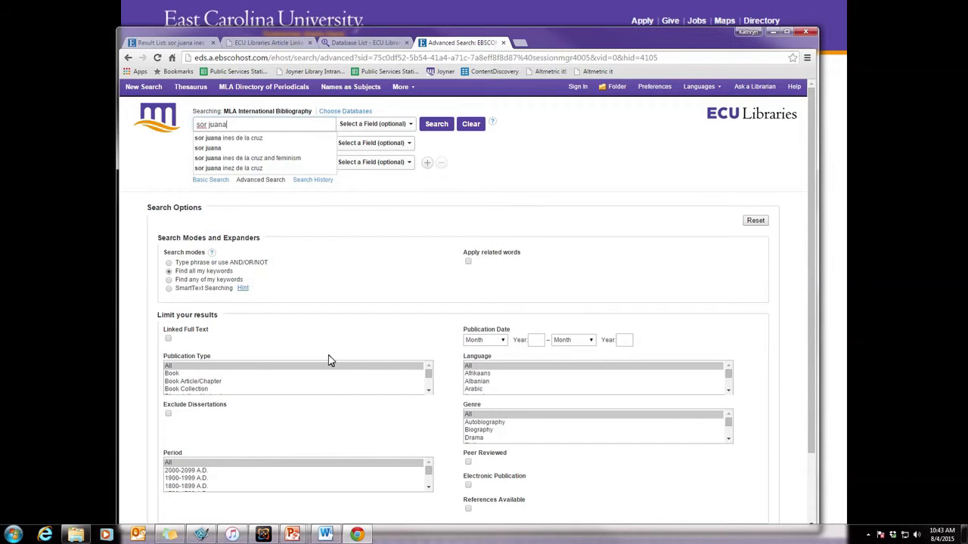
{"action": "mouse_move", "coordinate": [264, 158]}
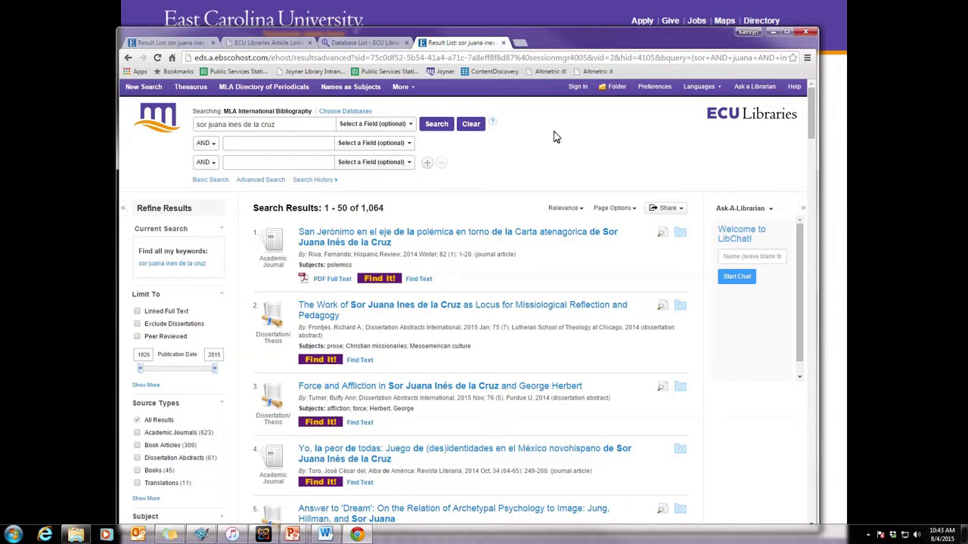
{"action": "mouse_move", "coordinate": [550, 54]}
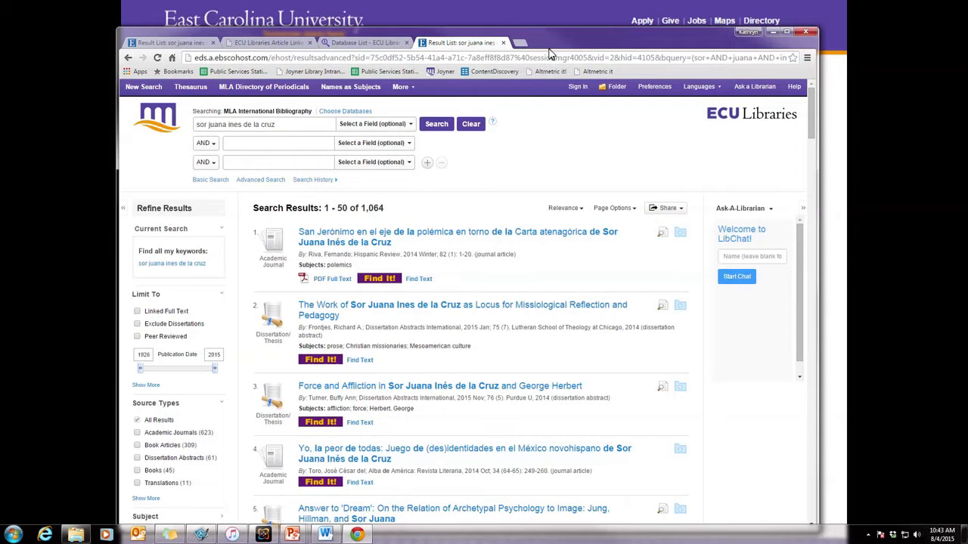
{"action": "mouse_move", "coordinate": [519, 179]}
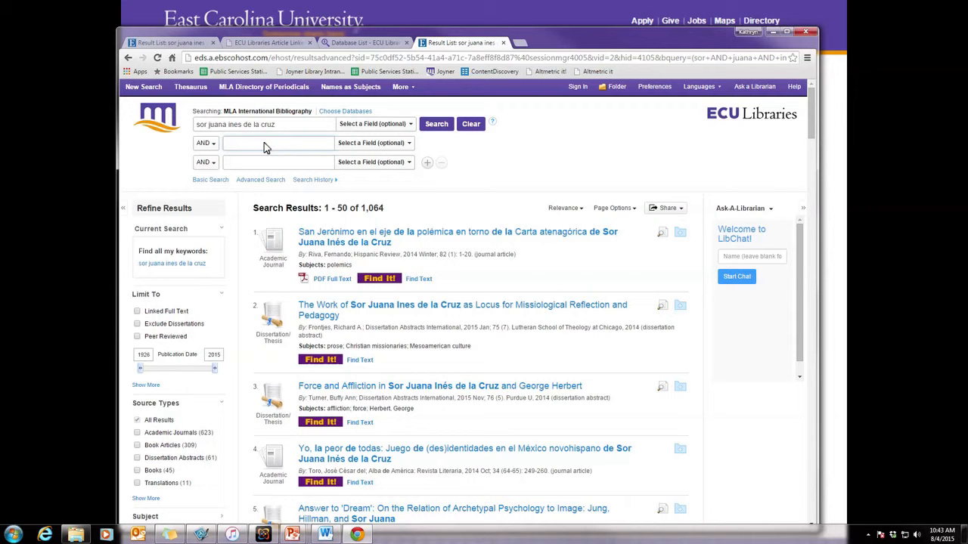
Step: Add 'feminism' as an AND term to the Sor Juana search
{"action": "type", "text": "feminism"}
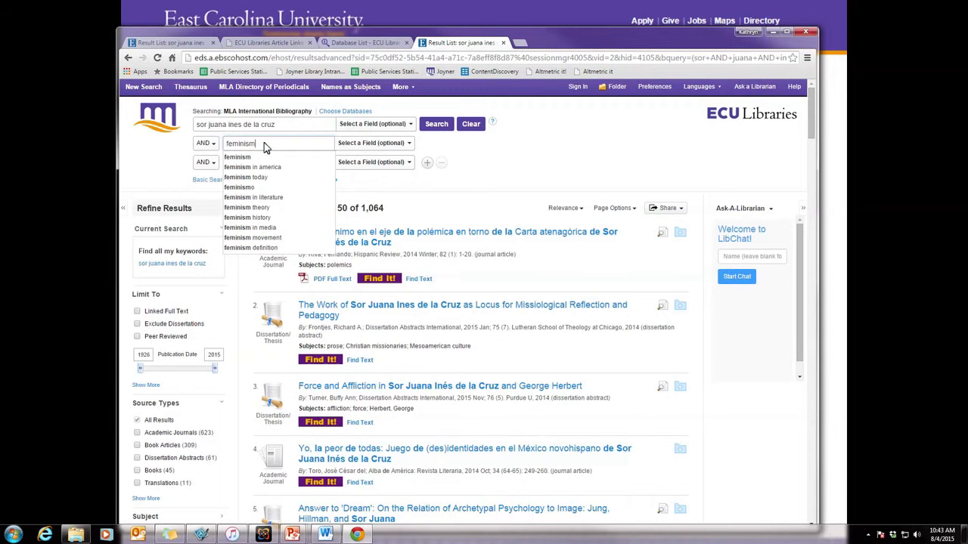
{"action": "left_click", "coordinate": [437, 123]}
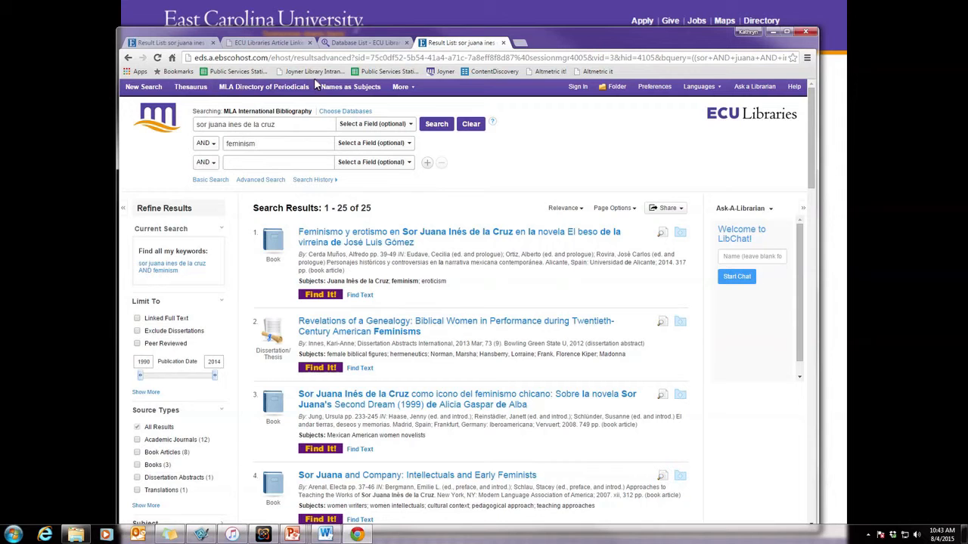
{"action": "left_click", "coordinate": [278, 161]}
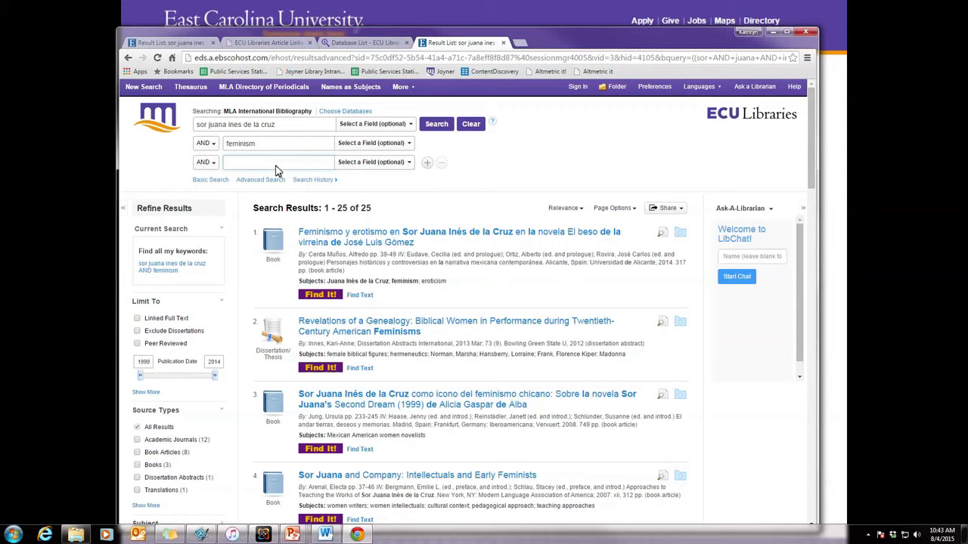
Step: Add 'feminismo' as an OR term in the third search row
{"action": "left_click", "coordinate": [205, 161]}
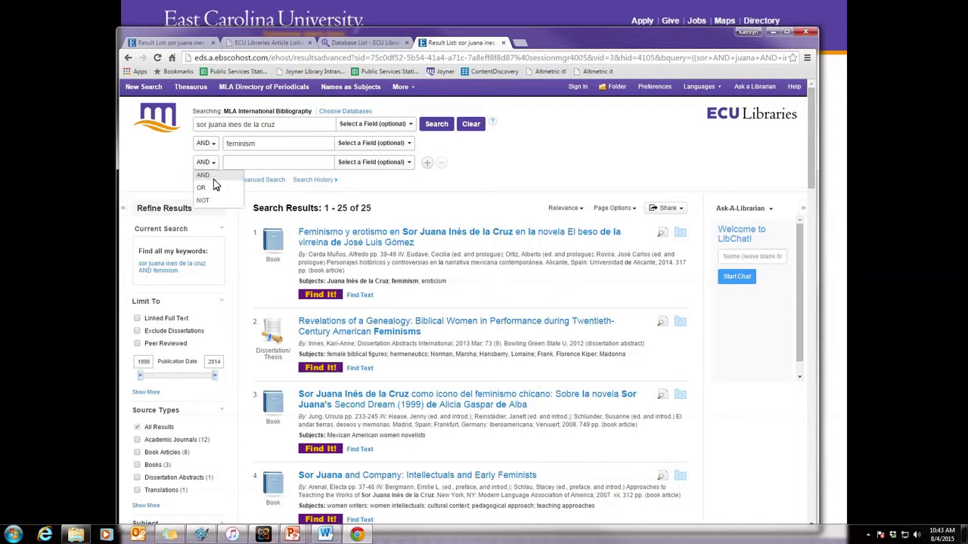
{"action": "left_click", "coordinate": [201, 187]}
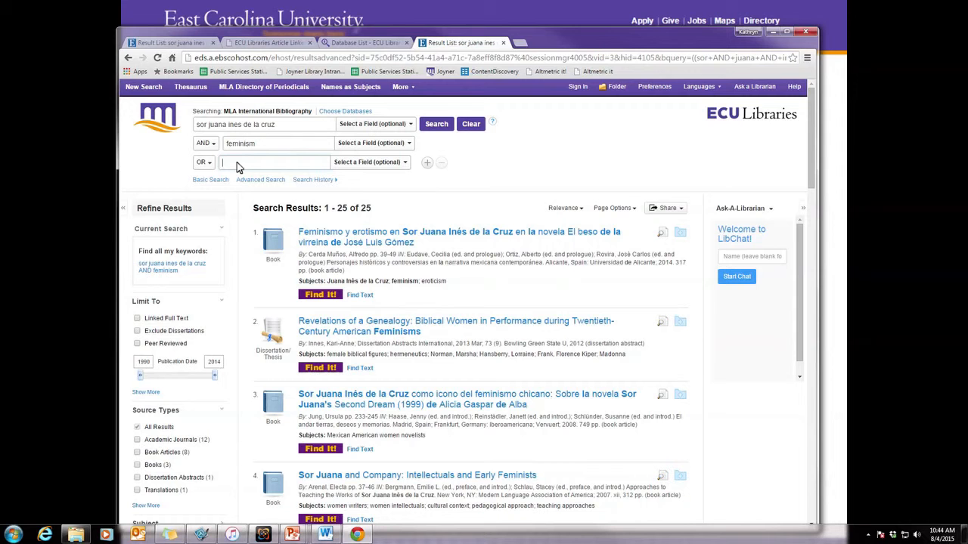
{"action": "type", "text": "fe"}
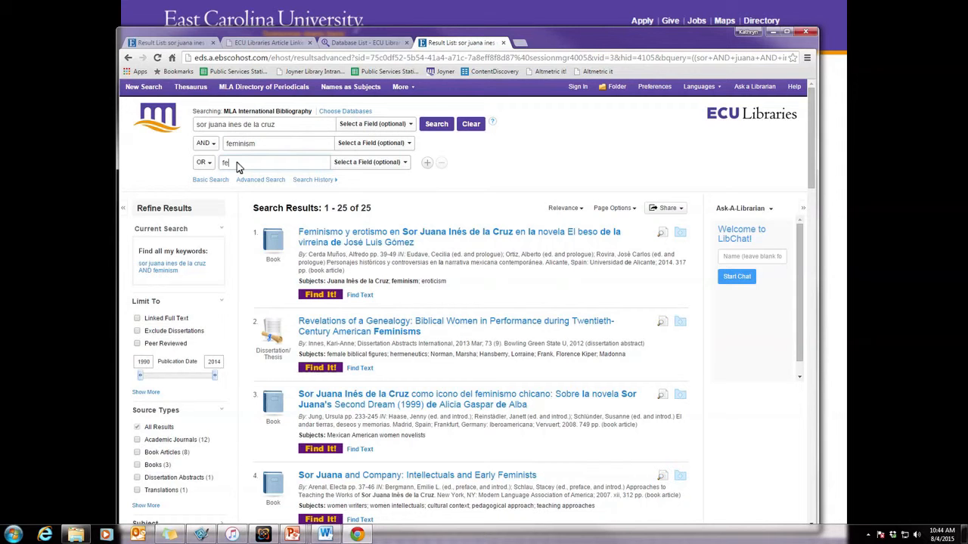
{"action": "type", "text": "feminismo"}
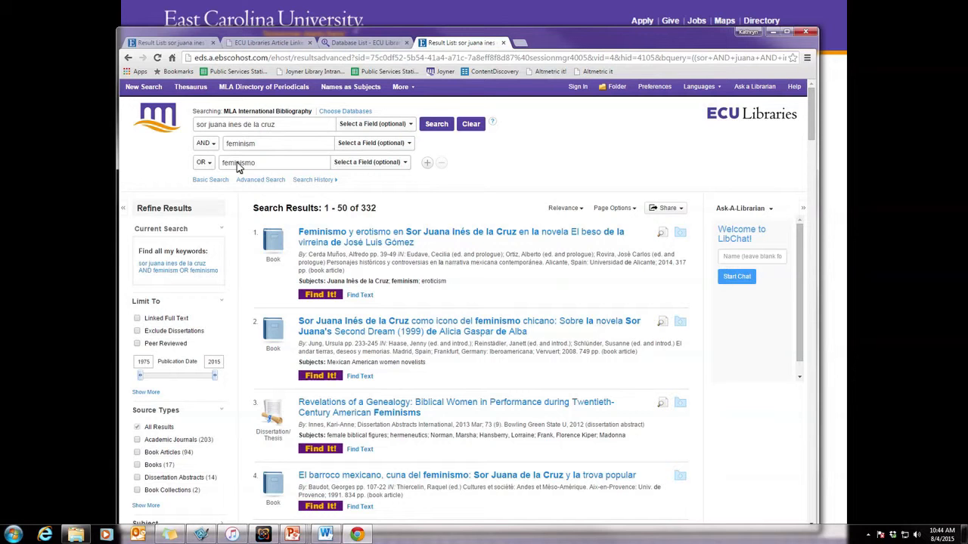
{"action": "mouse_move", "coordinate": [295, 130]}
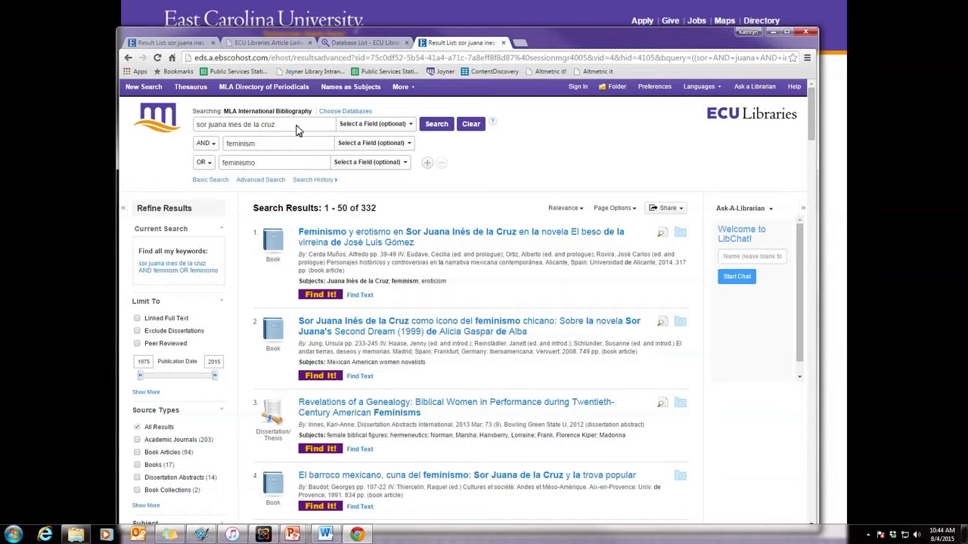
{"action": "mouse_move", "coordinate": [314, 147]}
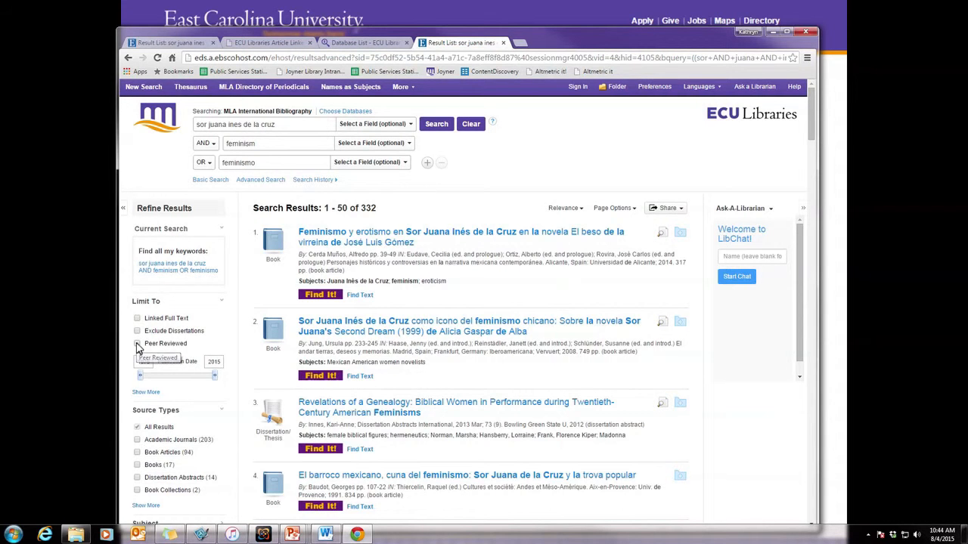
Step: Limit results to peer-reviewed works published 2000 through 2014, leaving 85
{"action": "left_click", "coordinate": [137, 343]}
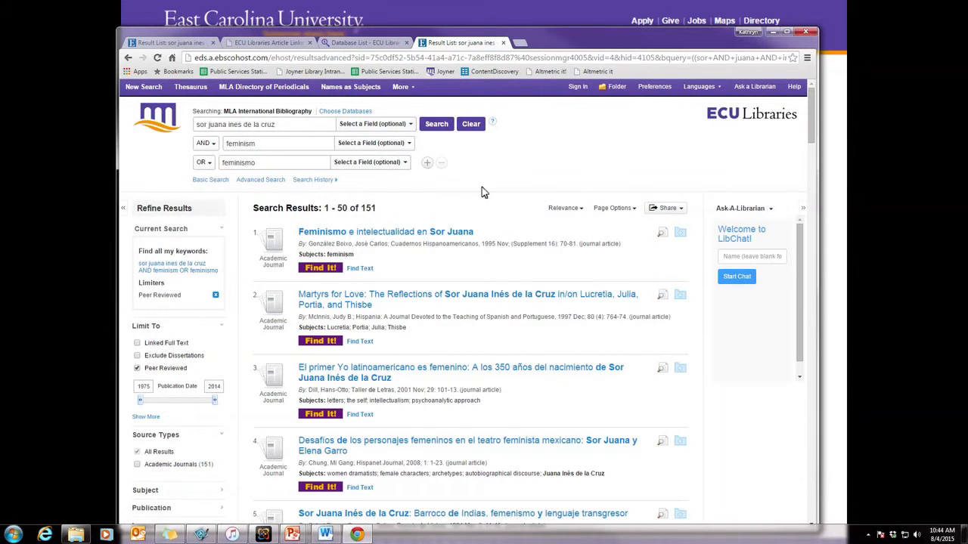
{"action": "mouse_move", "coordinate": [429, 221]}
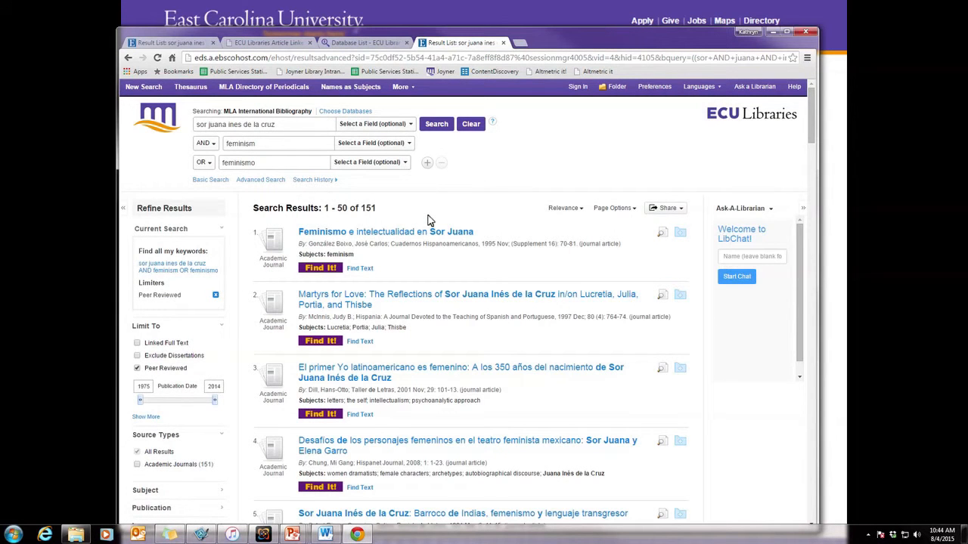
{"action": "mouse_move", "coordinate": [426, 214]}
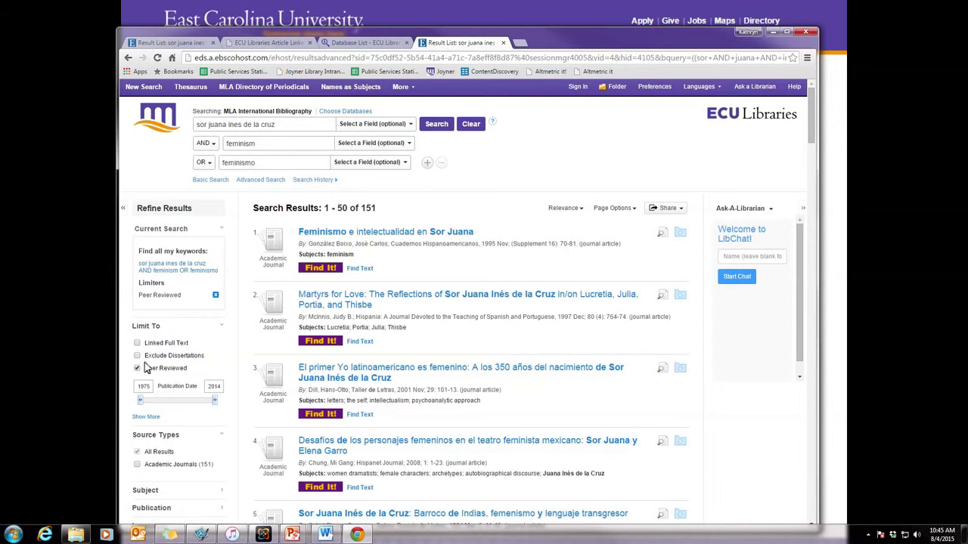
{"action": "left_click", "coordinate": [142, 386]}
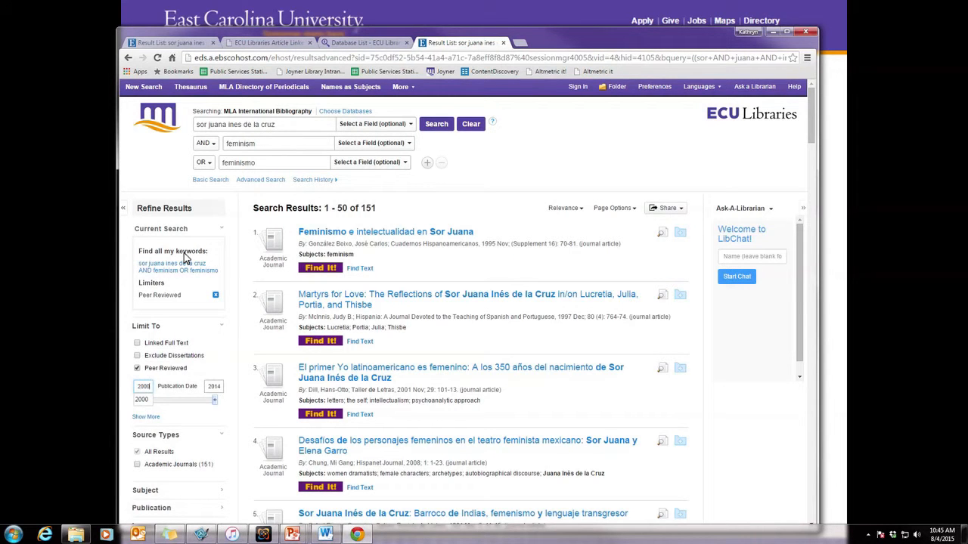
{"action": "left_click", "coordinate": [436, 123]}
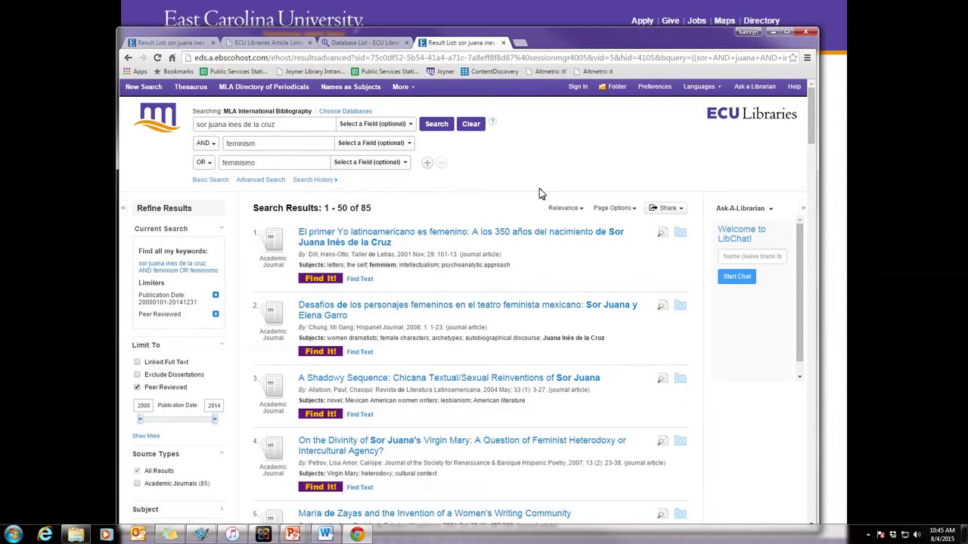
{"action": "mouse_move", "coordinate": [532, 192]}
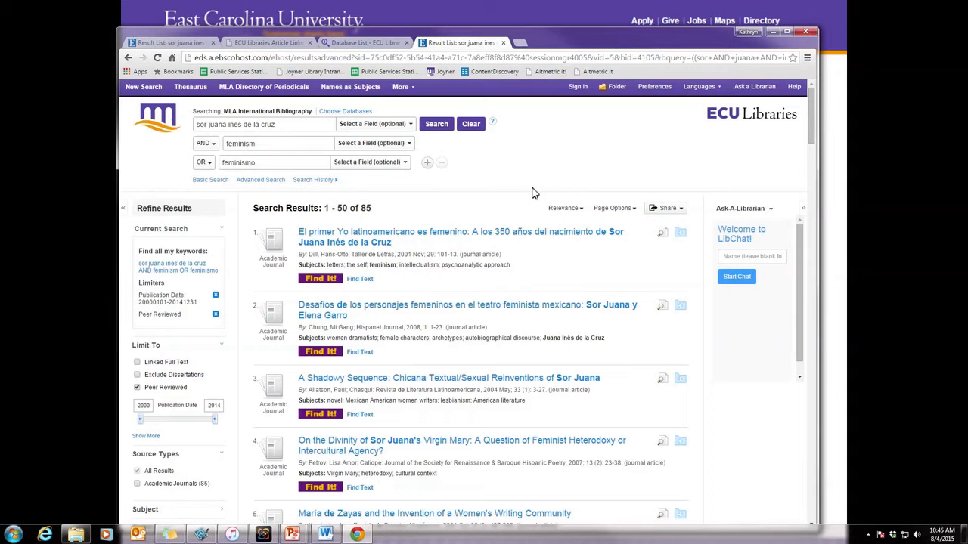
{"action": "mouse_move", "coordinate": [520, 192]}
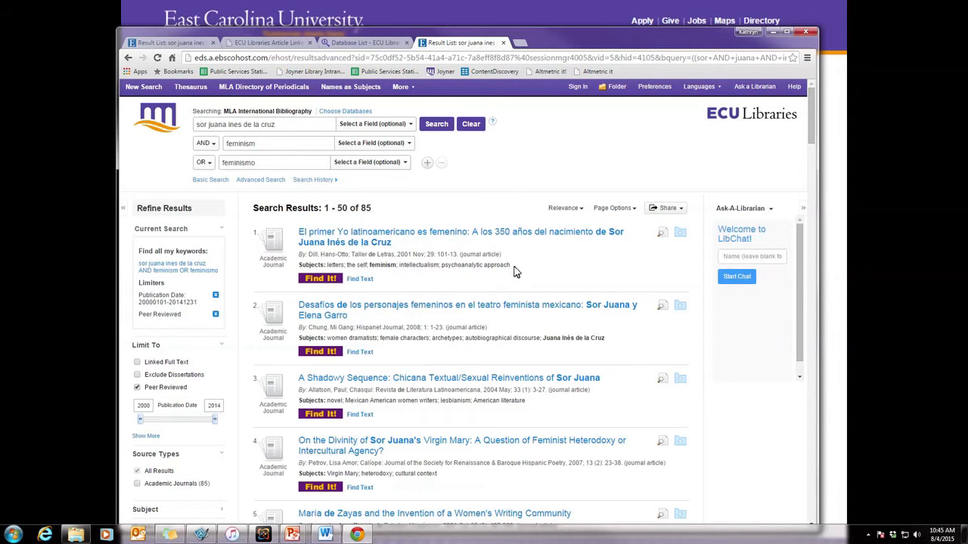
{"action": "mouse_move", "coordinate": [318, 270]}
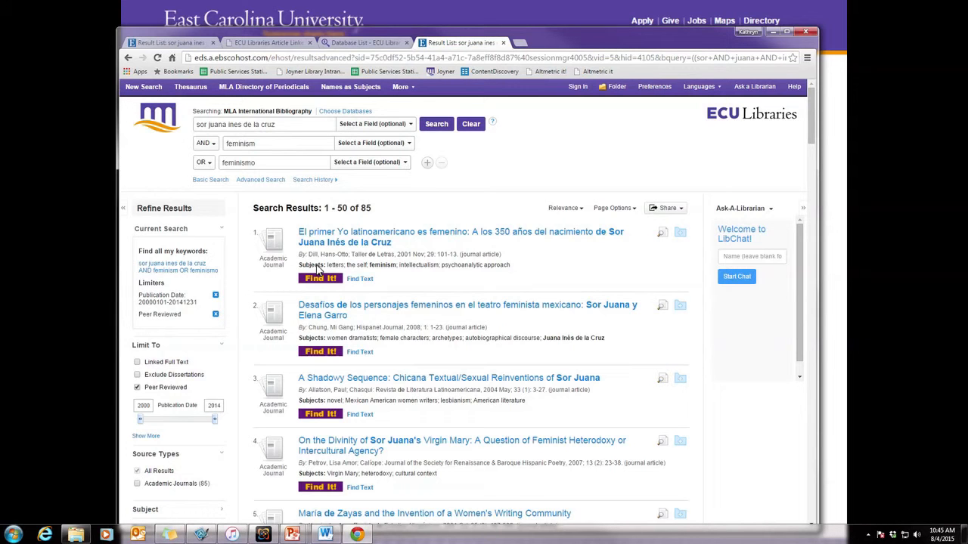
{"action": "mouse_move", "coordinate": [318, 271]}
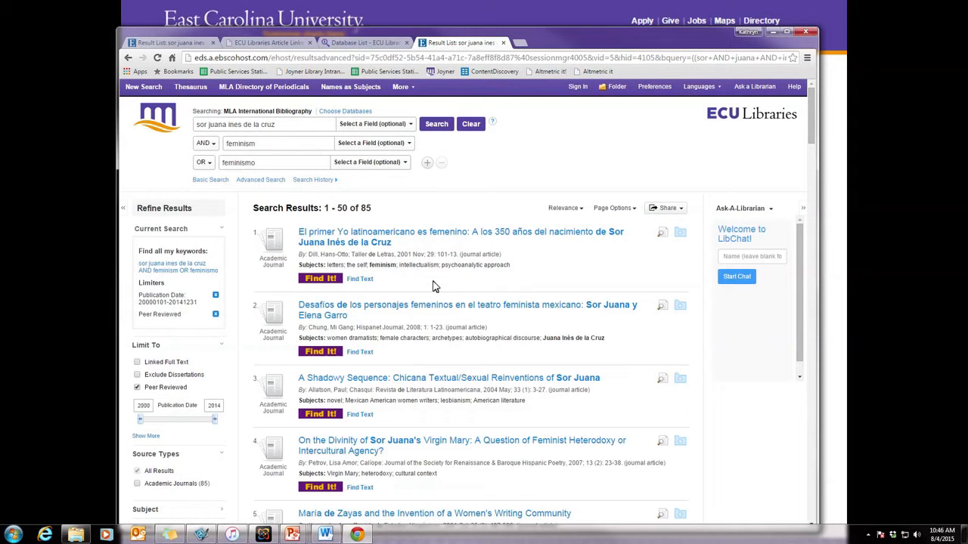
{"action": "mouse_move", "coordinate": [407, 286]}
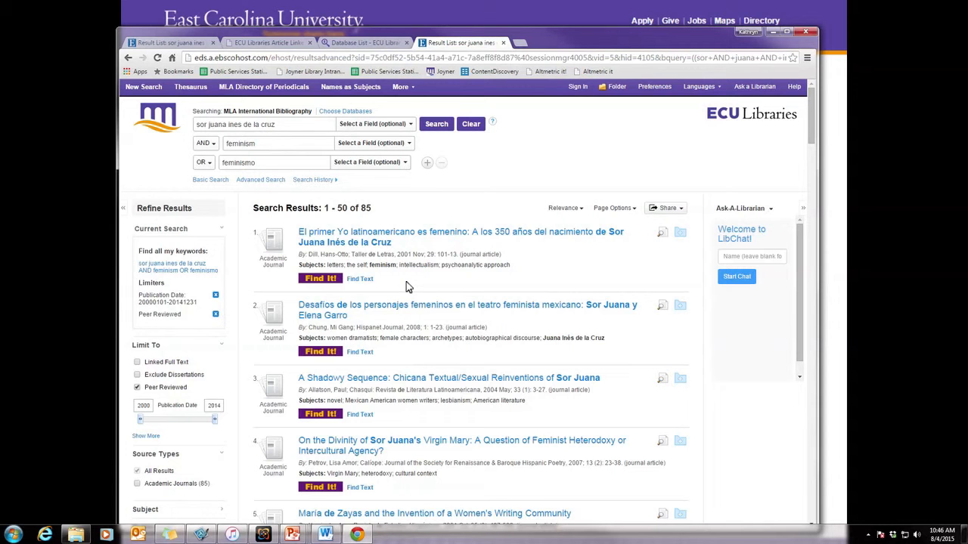
{"action": "mouse_move", "coordinate": [286, 286]}
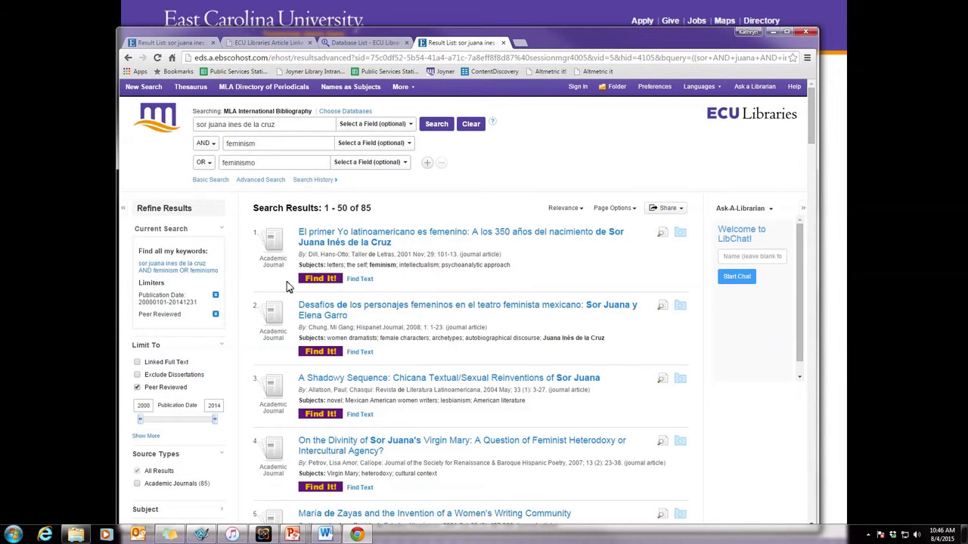
{"action": "scroll", "scroll_direction": "down", "scroll_amount": 3}
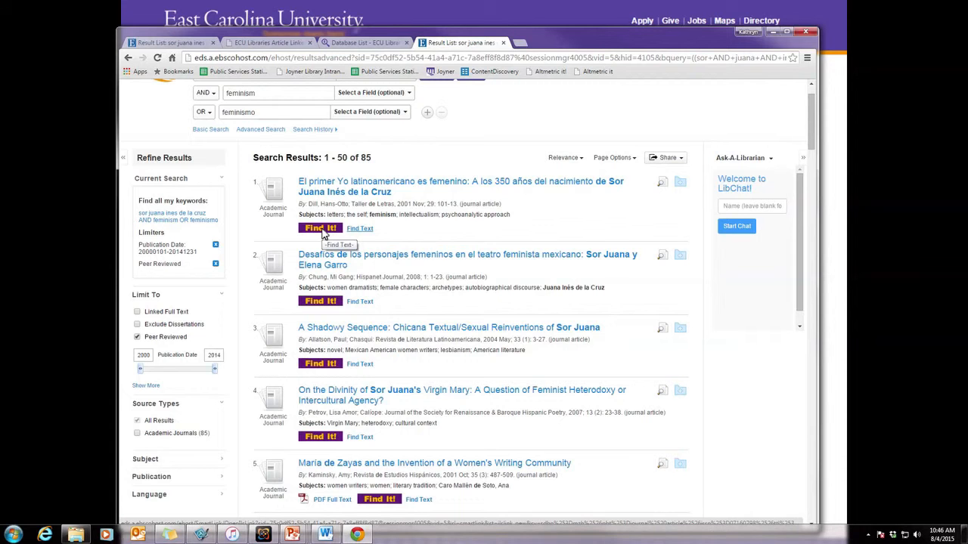
Step: Open the first result's full text via Find It! and skim the article
{"action": "left_click", "coordinate": [320, 228]}
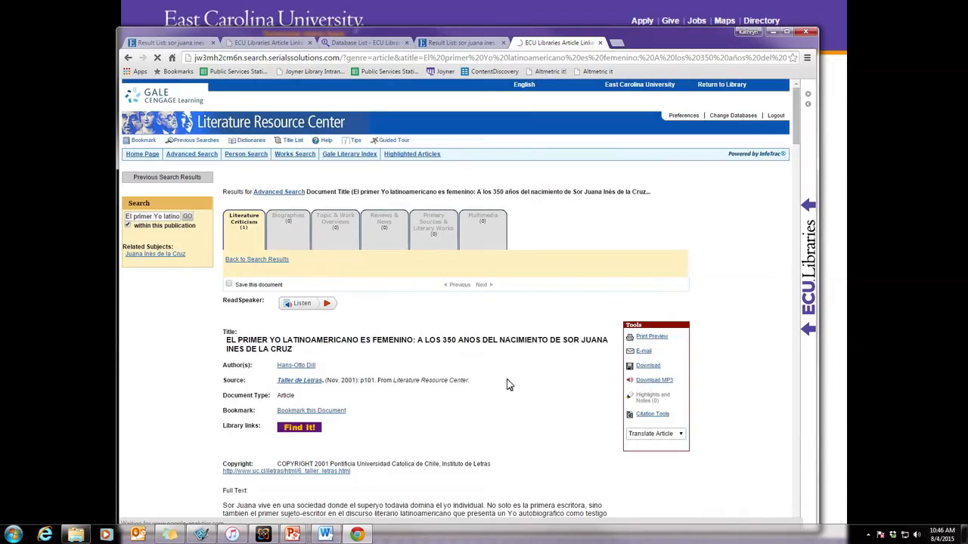
{"action": "scroll", "scroll_direction": "down", "scroll_amount": 3}
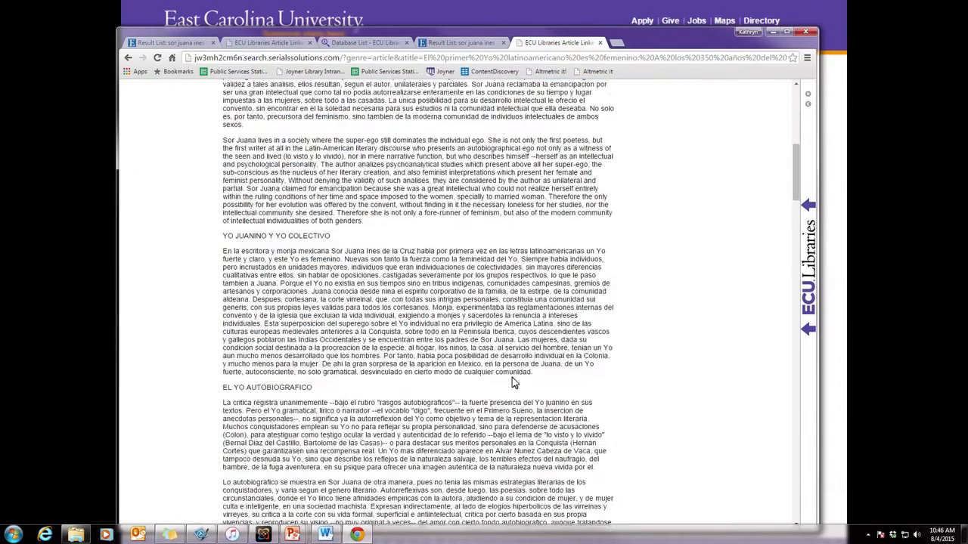
{"action": "scroll", "scroll_direction": "down", "scroll_amount": 3}
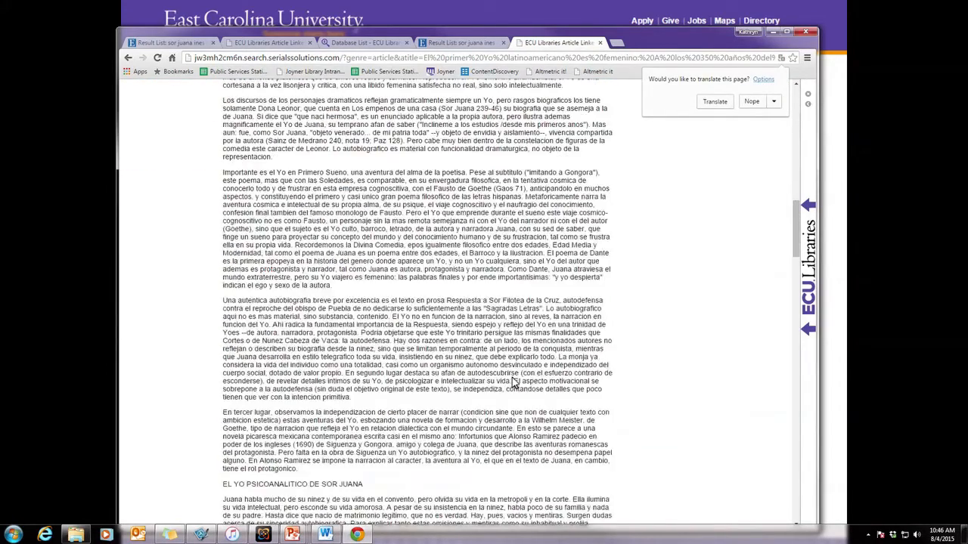
{"action": "scroll", "scroll_direction": "down", "scroll_amount": 3}
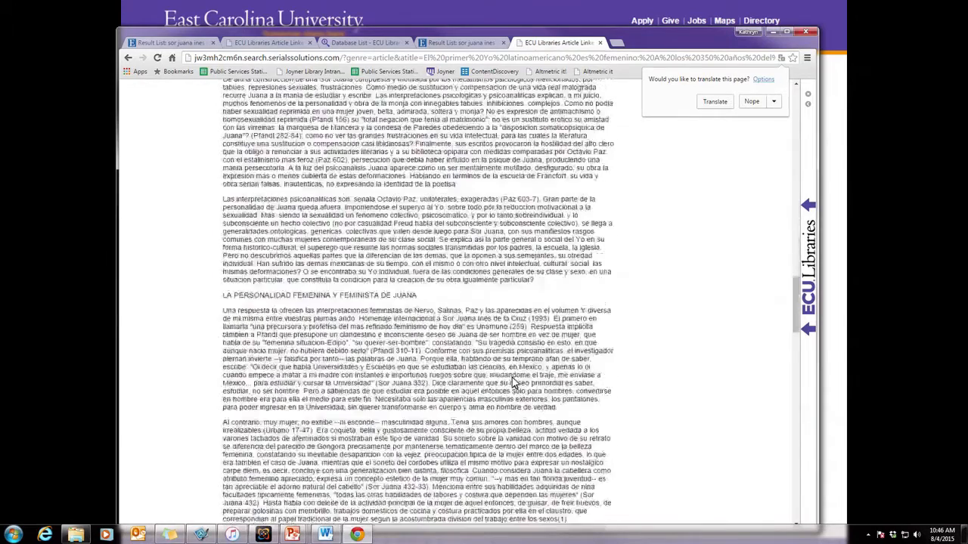
{"action": "scroll", "scroll_direction": "down", "scroll_amount": 3}
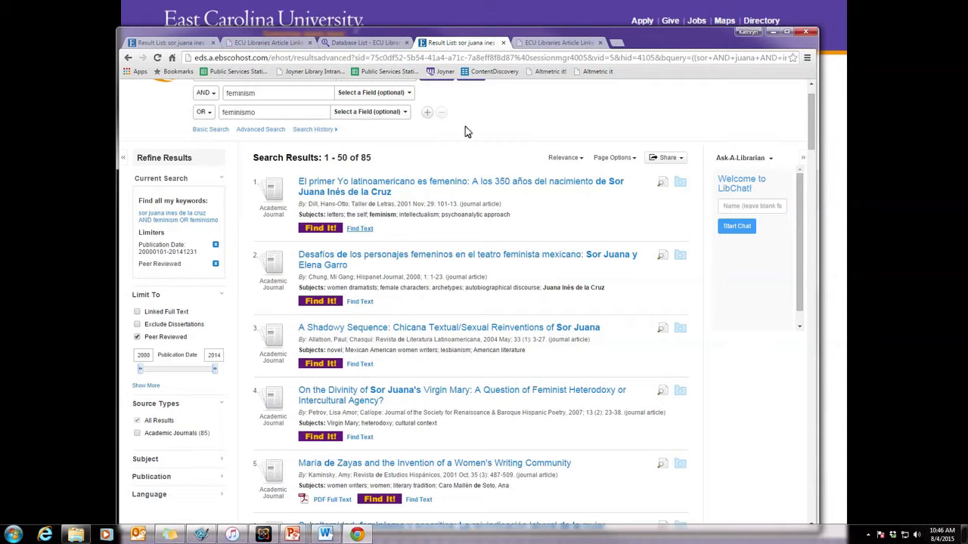
{"action": "mouse_move", "coordinate": [675, 221]}
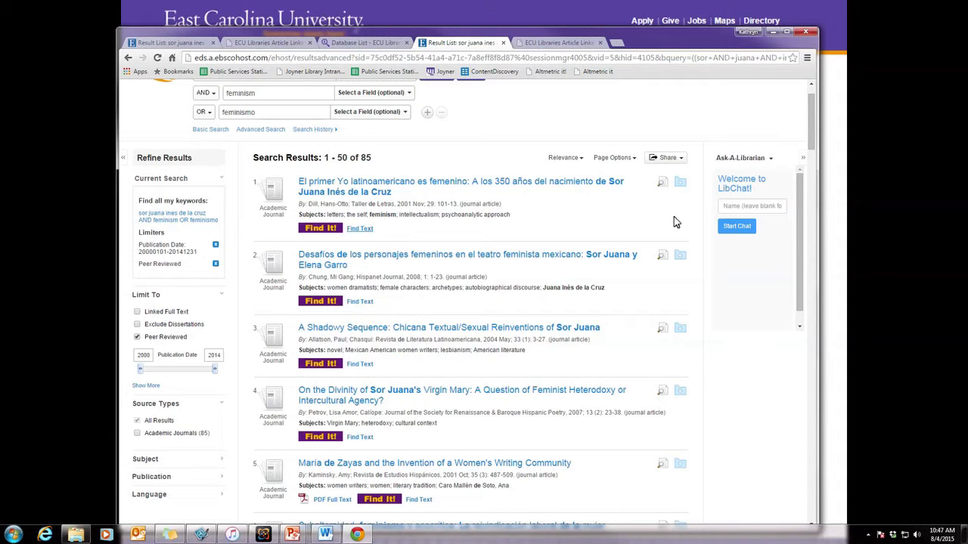
{"action": "mouse_move", "coordinate": [680, 182]}
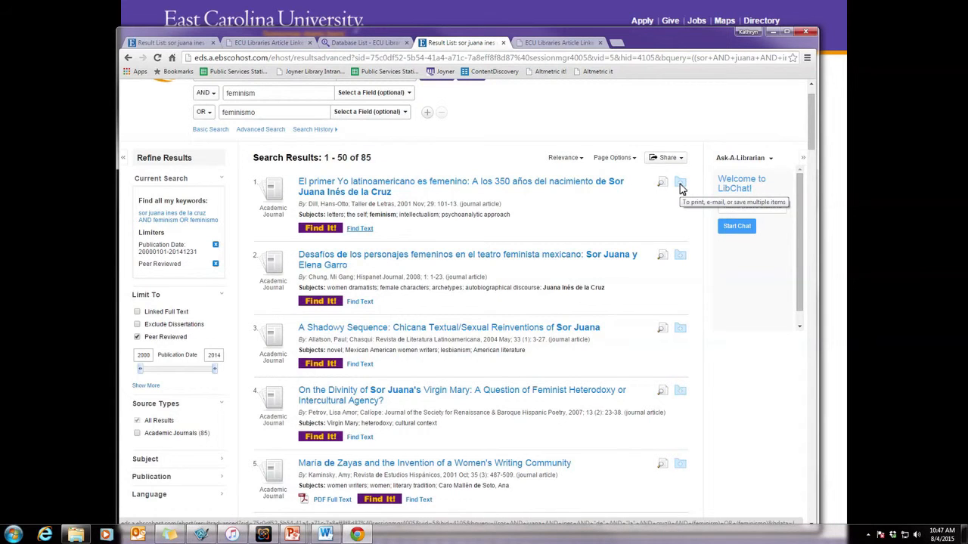
Step: Add results 1 through 4, ending with On the Divinity of Sor Juana's Virgin Mary, to the folder
{"action": "left_click", "coordinate": [679, 180]}
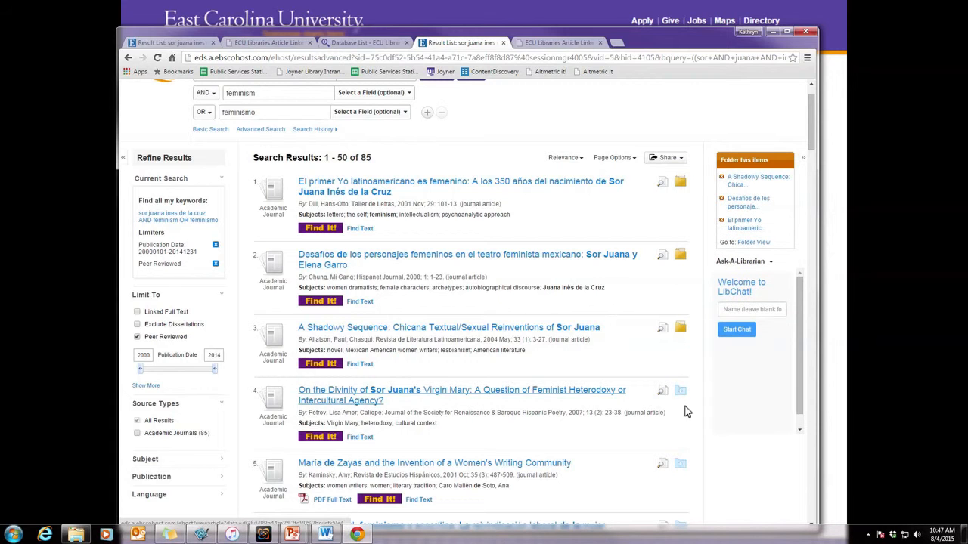
{"action": "left_click", "coordinate": [680, 390]}
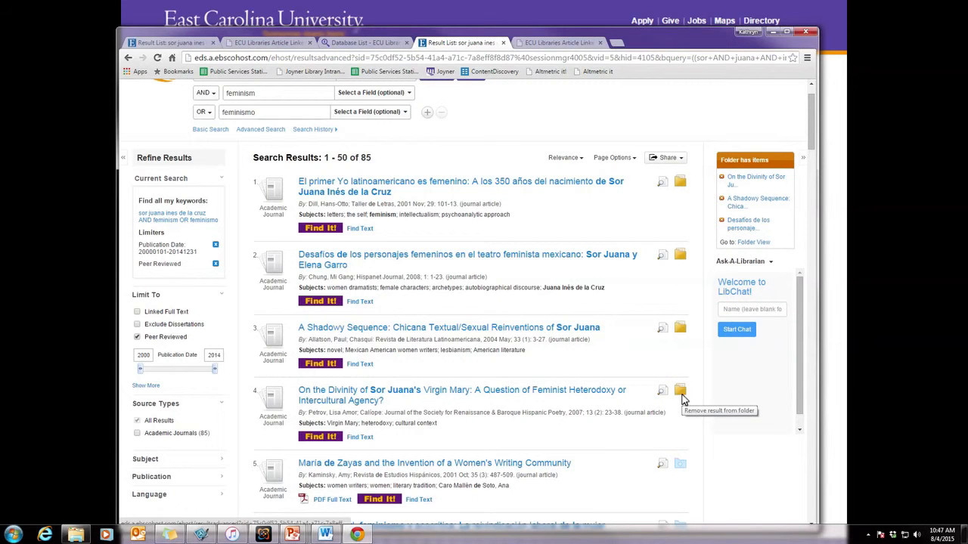
{"action": "mouse_move", "coordinate": [752, 242]}
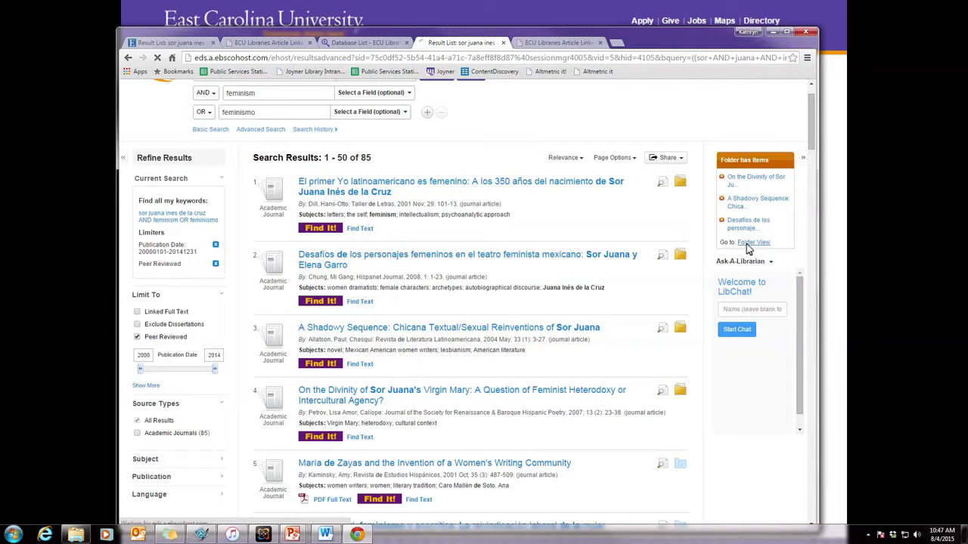
Step: Open Folder View and bring up the E-mail Manager for the saved articles
{"action": "left_click", "coordinate": [753, 242]}
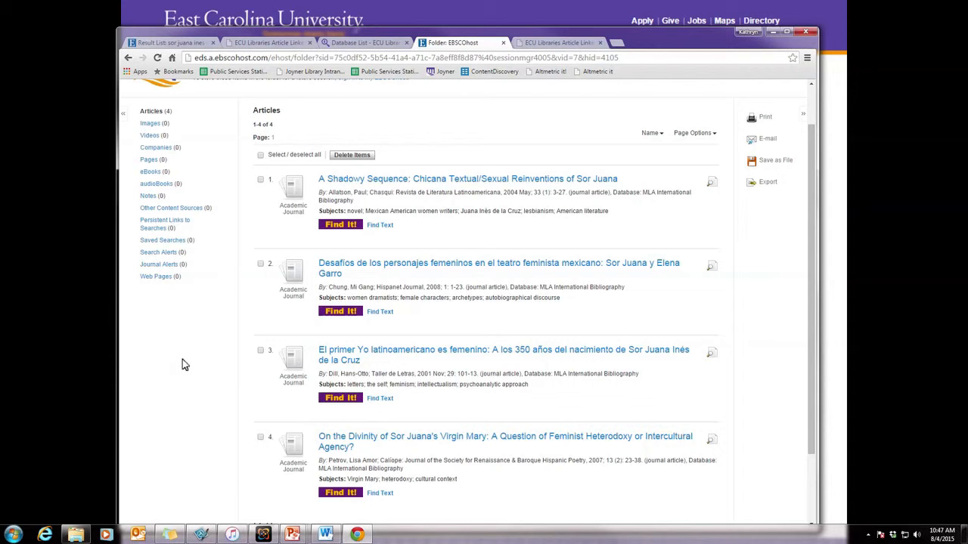
{"action": "mouse_move", "coordinate": [762, 141]}
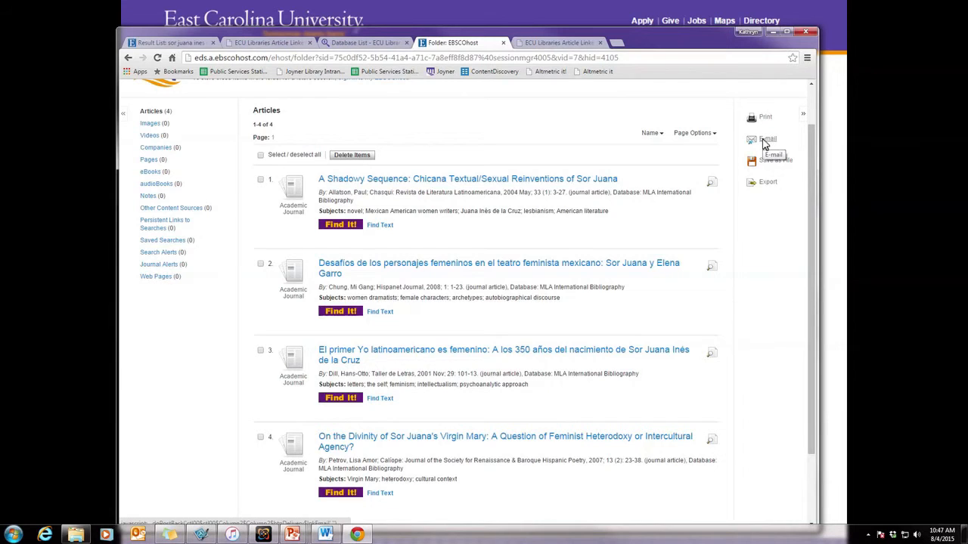
{"action": "left_click", "coordinate": [767, 140]}
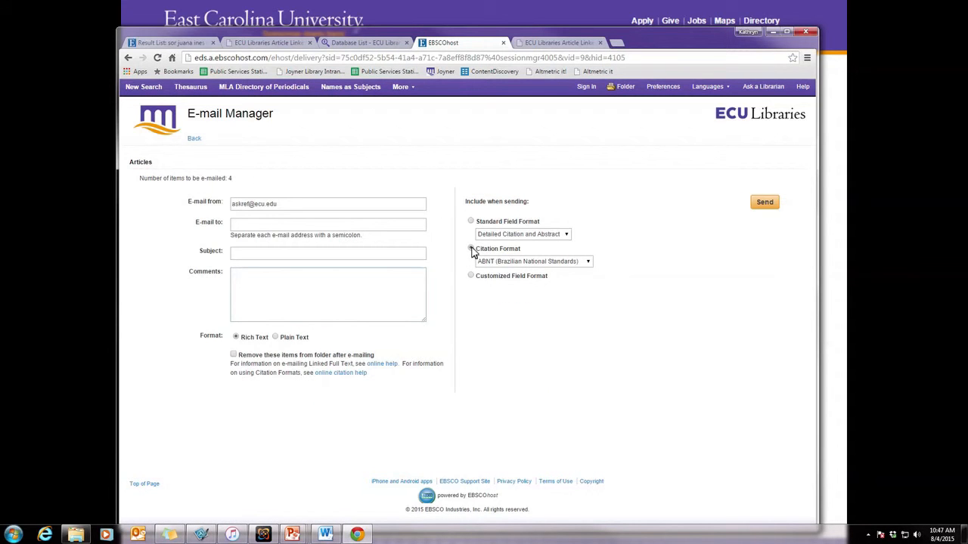
Step: Set the e-mail to send citations in MLA format
{"action": "left_click", "coordinate": [471, 249]}
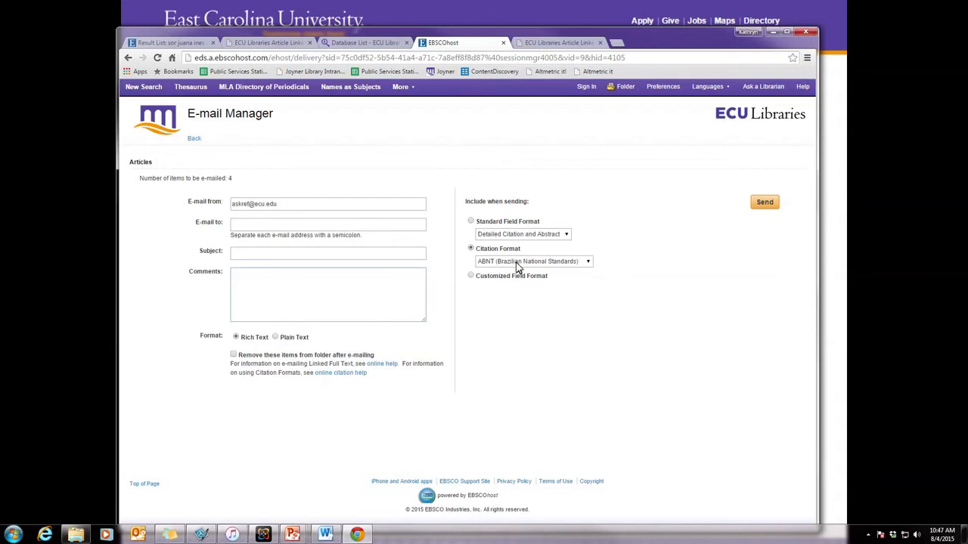
{"action": "left_click", "coordinate": [533, 261]}
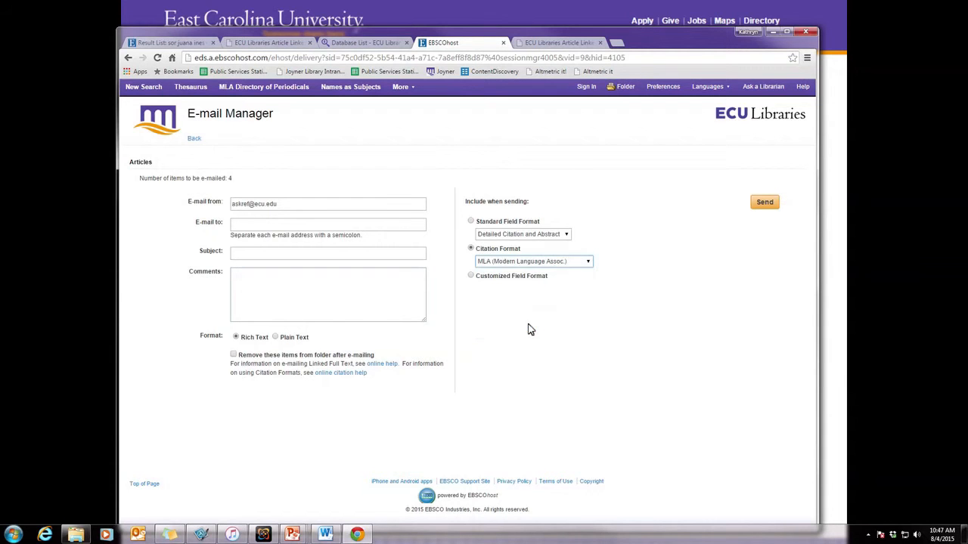
{"action": "left_click", "coordinate": [328, 224]}
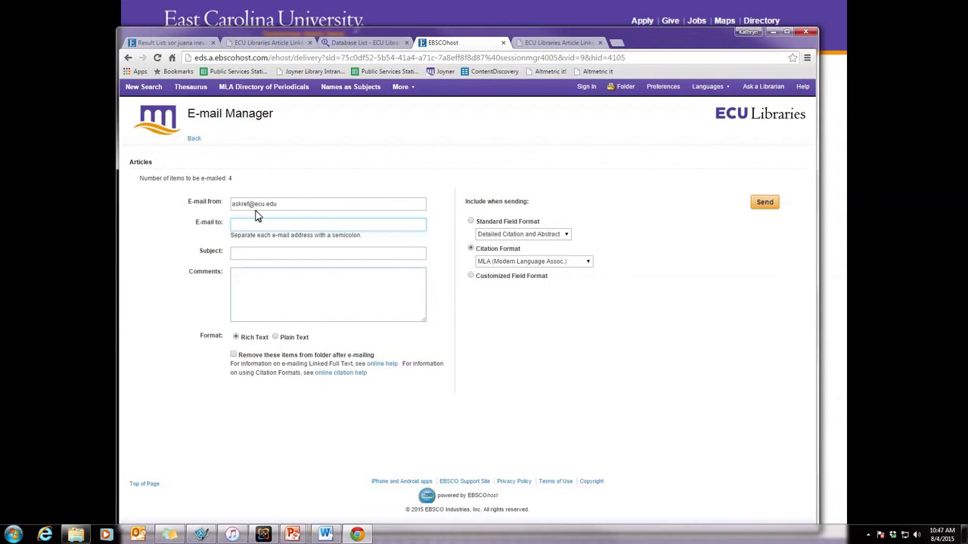
Step: Address the e-mail to kavanagh with subject 'Sor Juana AND feminismo' and send it
{"action": "left_click", "coordinate": [327, 223]}
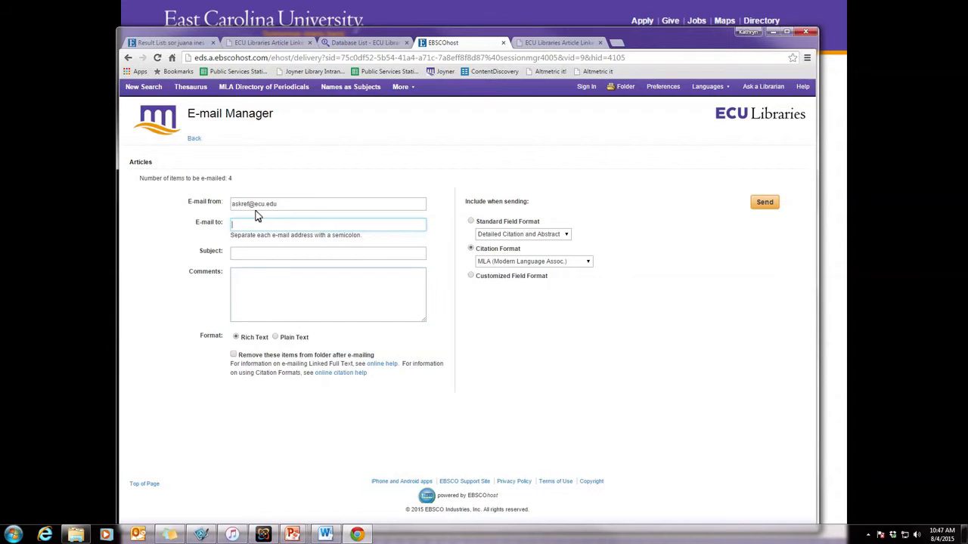
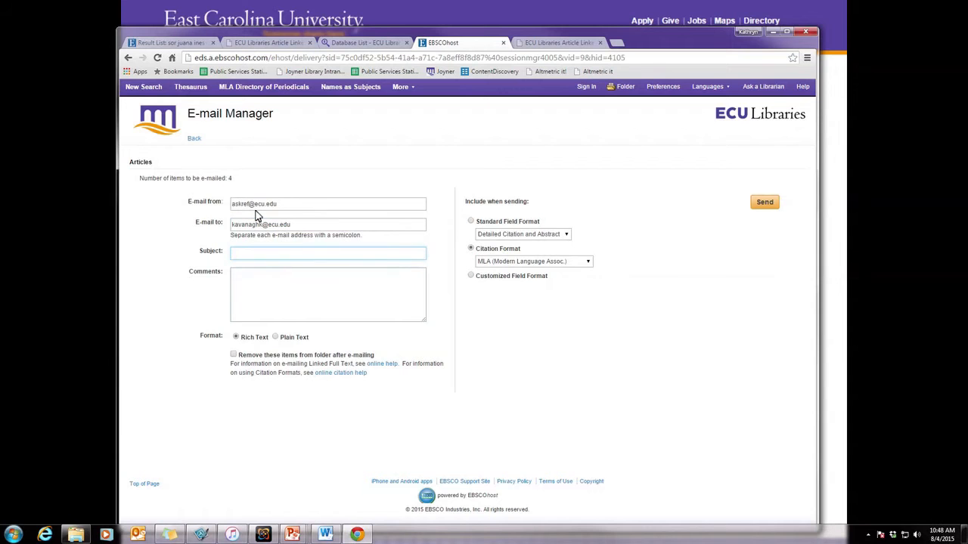
{"action": "type", "text": "Sor Juana AND feminismo"}
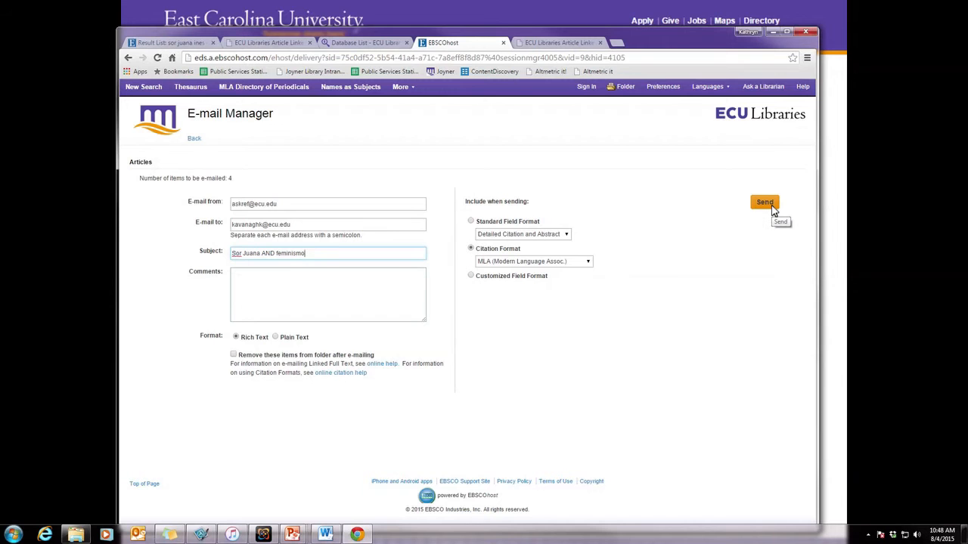
{"action": "left_click", "coordinate": [764, 202]}
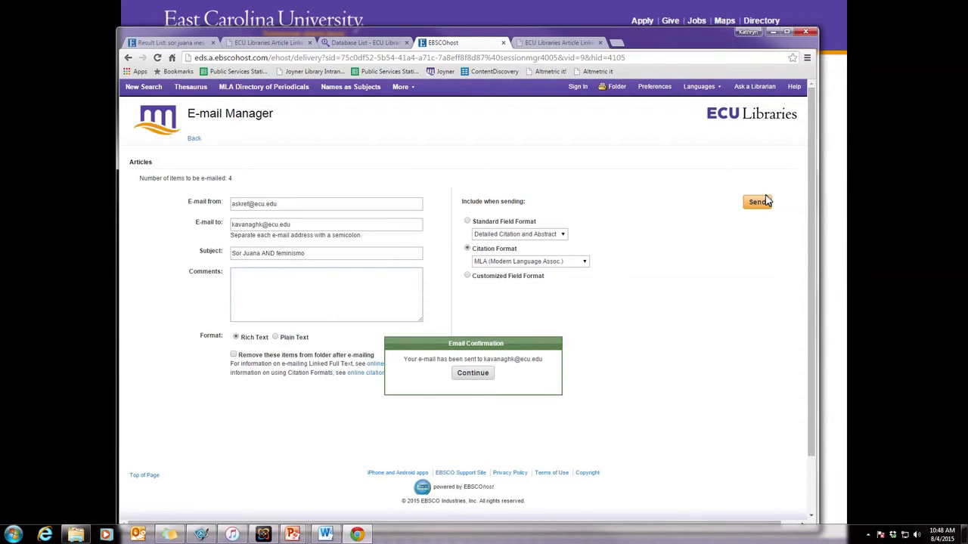